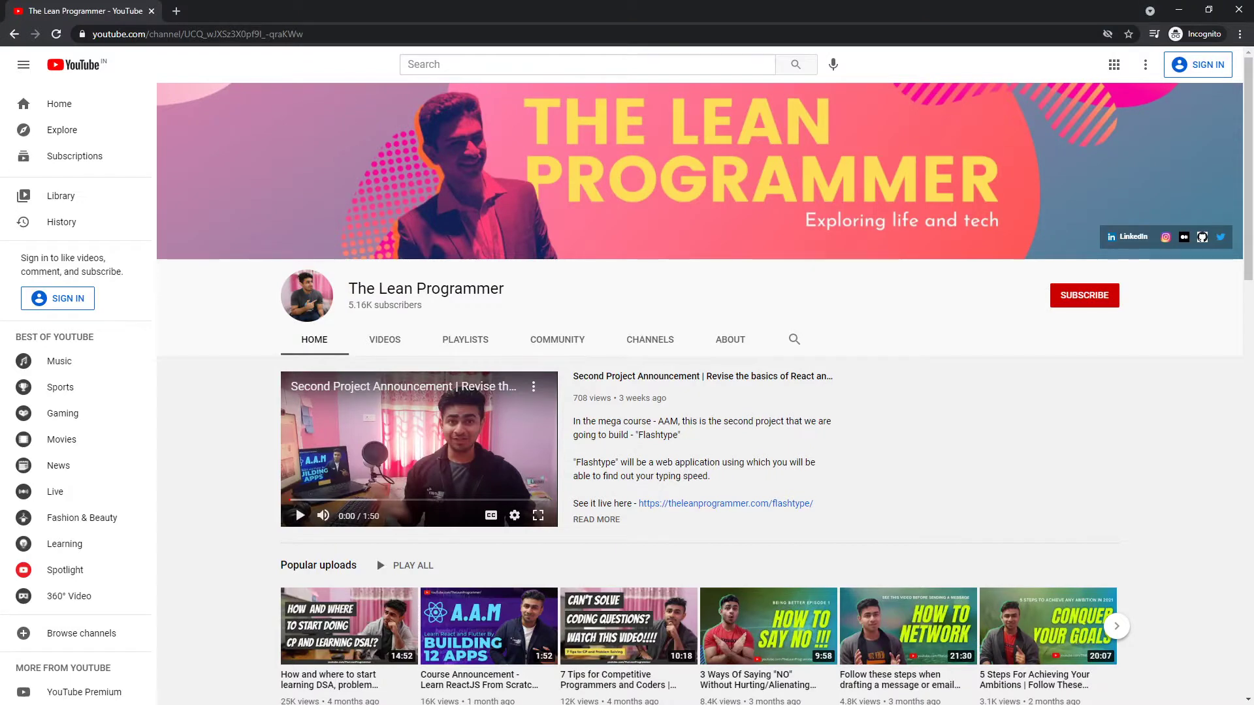
# Collapse the navigation menu and show the channel's created playlists
pyautogui.click(24, 64)
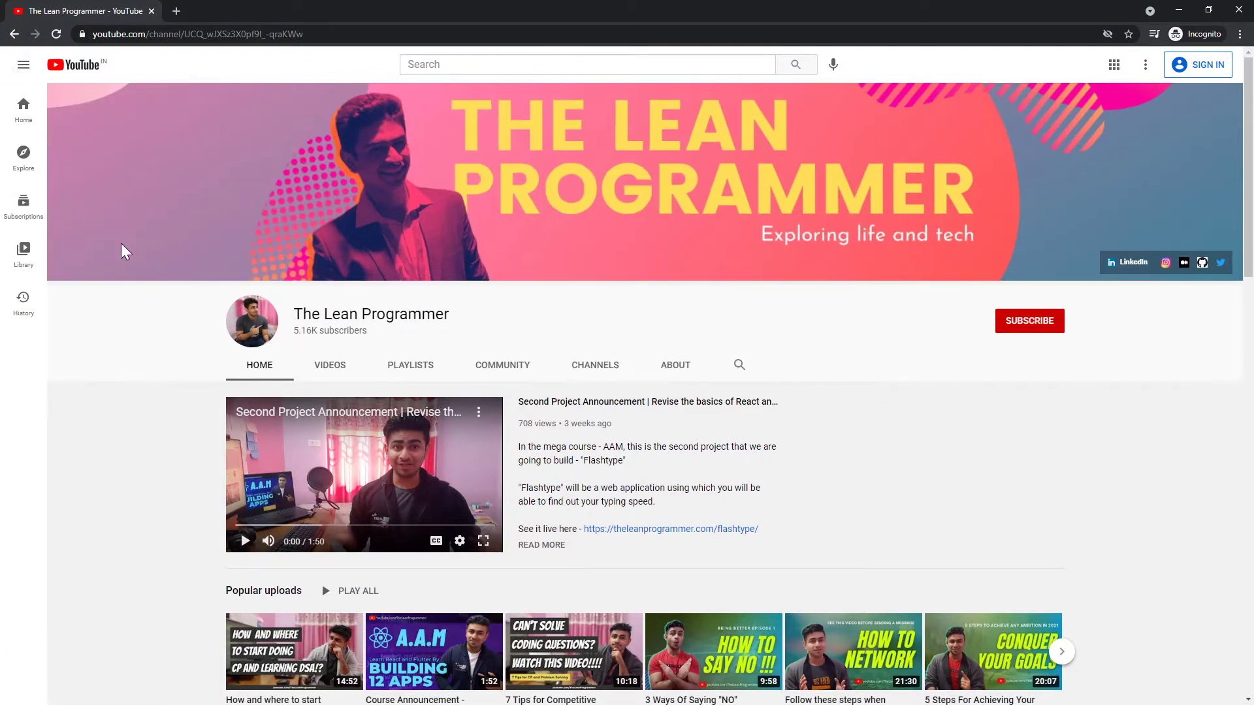
pyautogui.moveTo(294, 318)
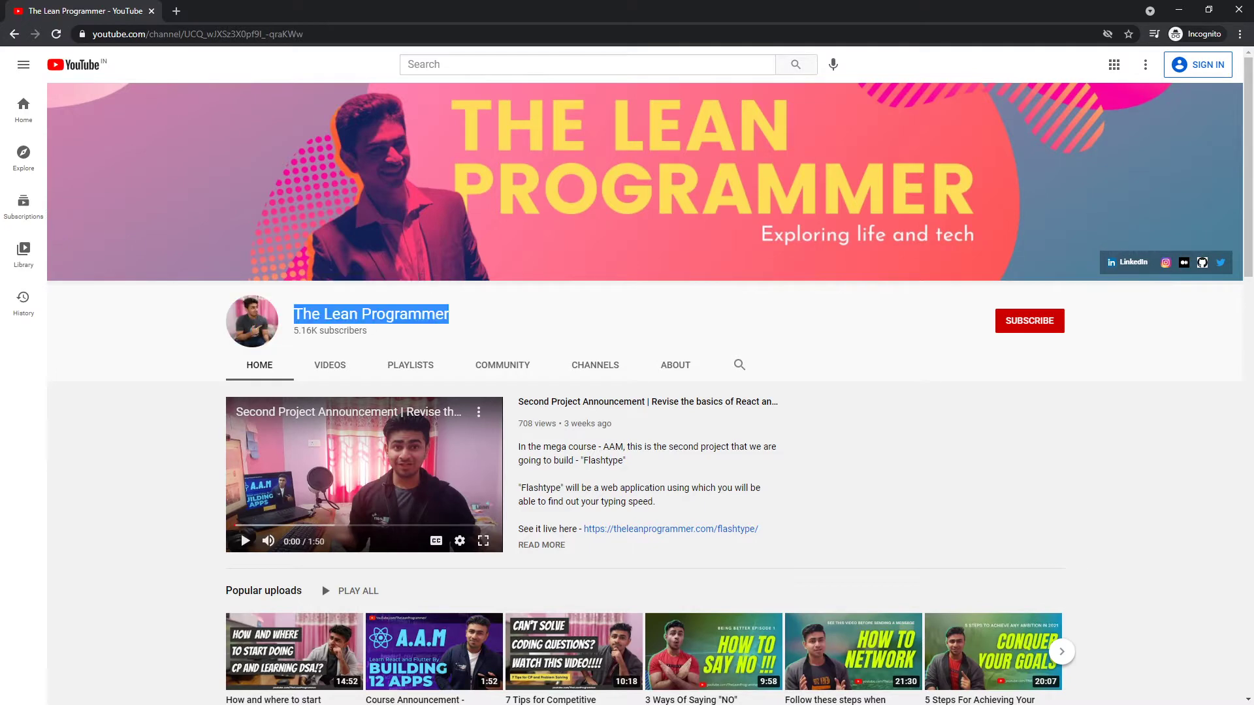
pyautogui.click(408, 365)
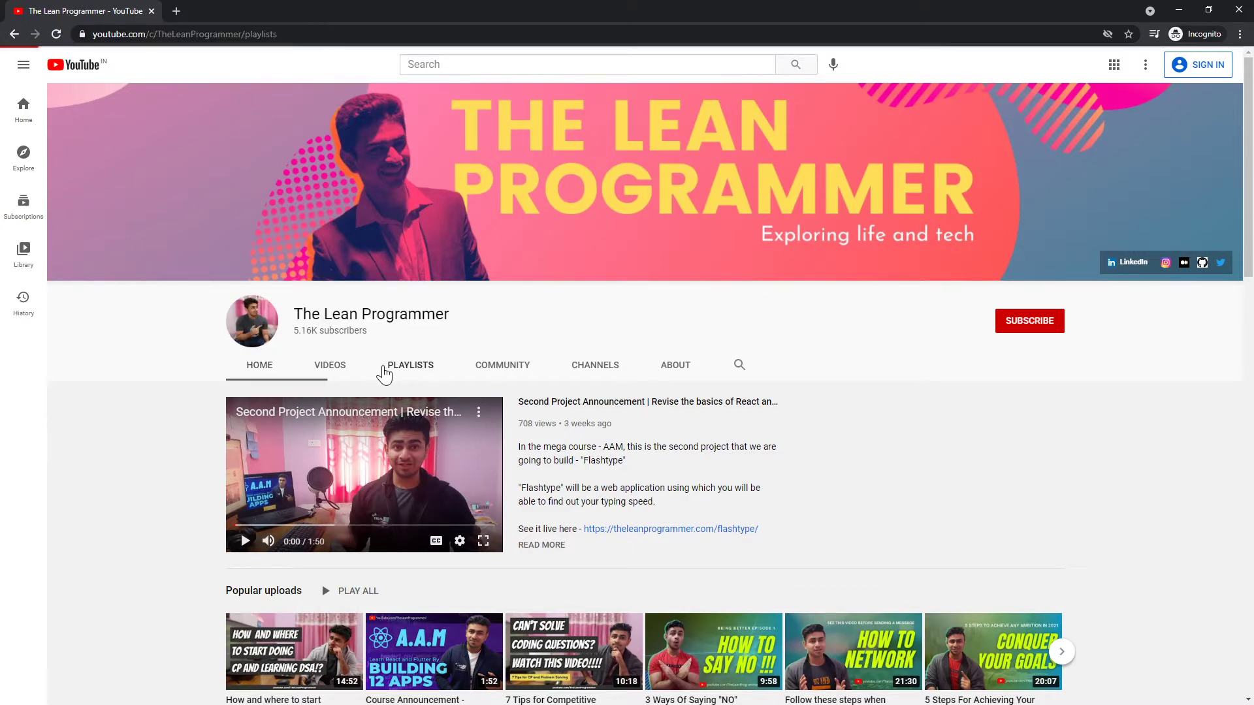
pyautogui.click(410, 365)
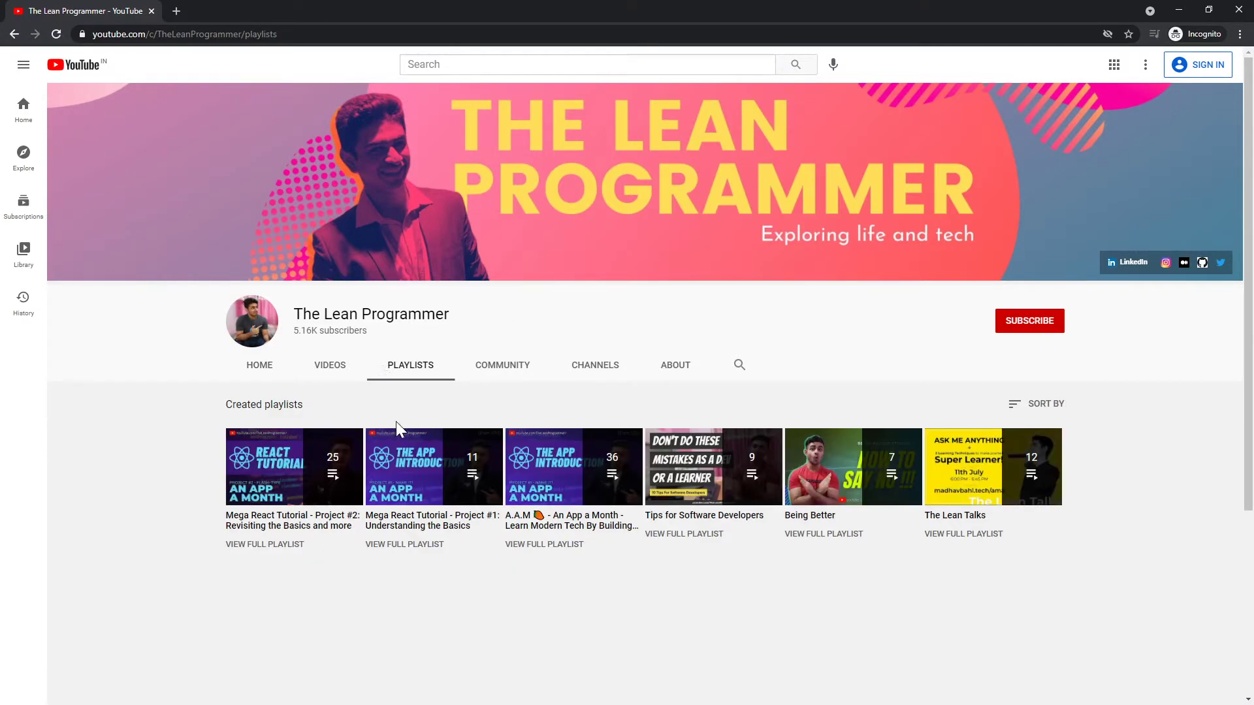
pyautogui.moveTo(434, 467)
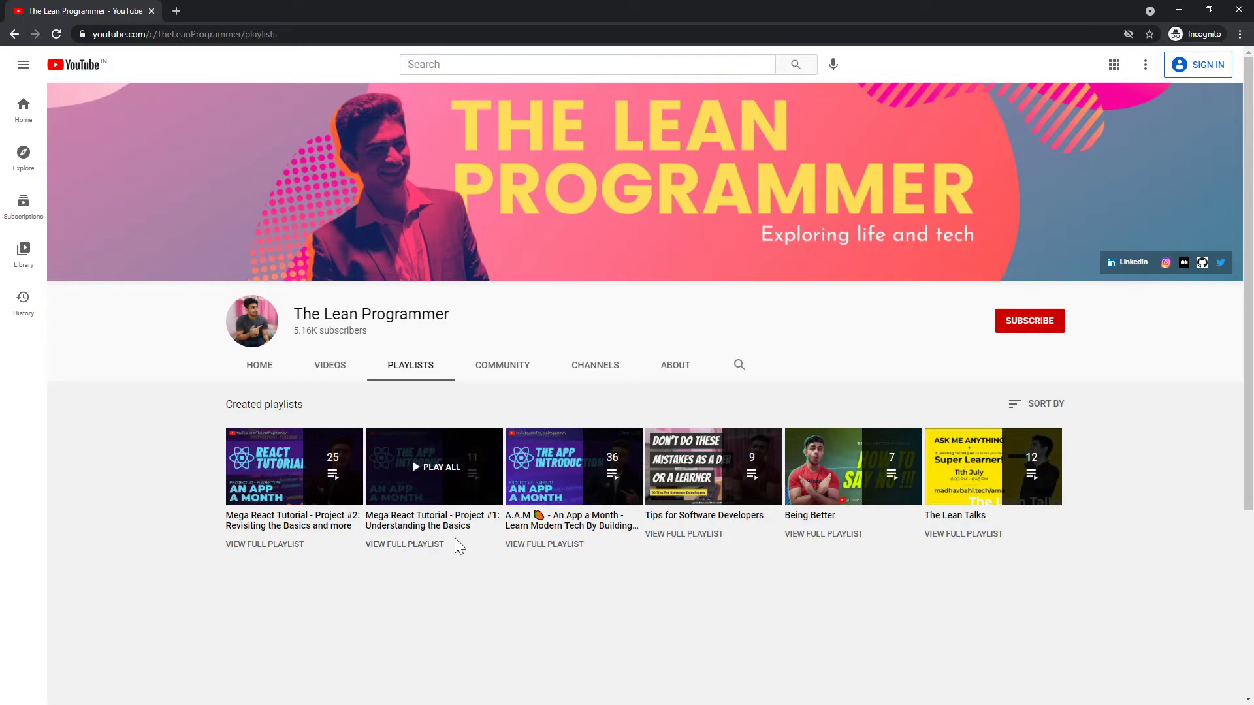
pyautogui.moveTo(400, 468)
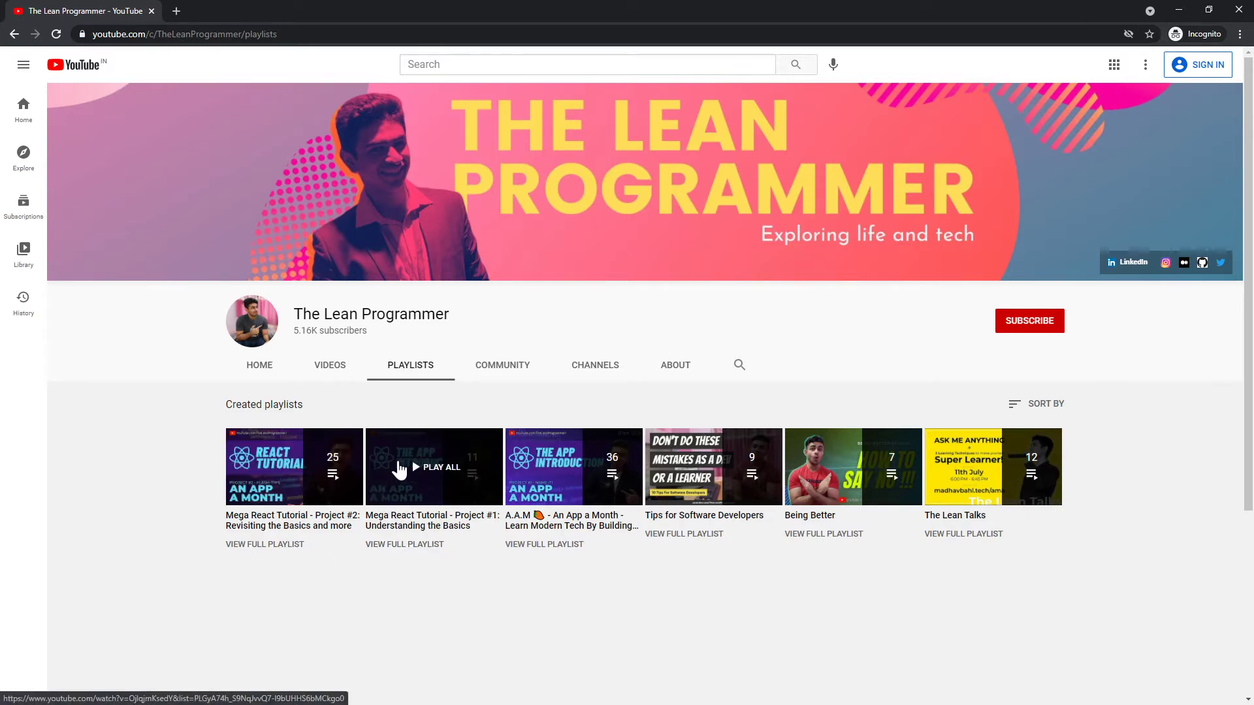
pyautogui.moveTo(573, 466)
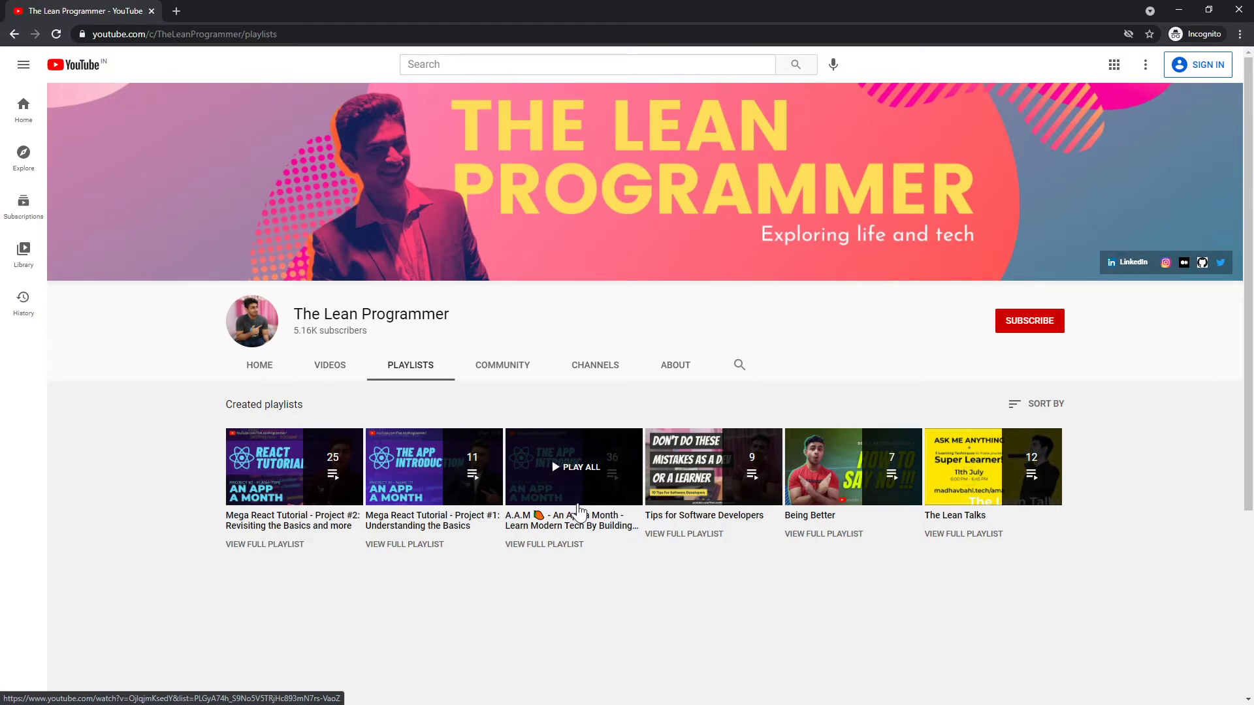
pyautogui.moveTo(466, 532)
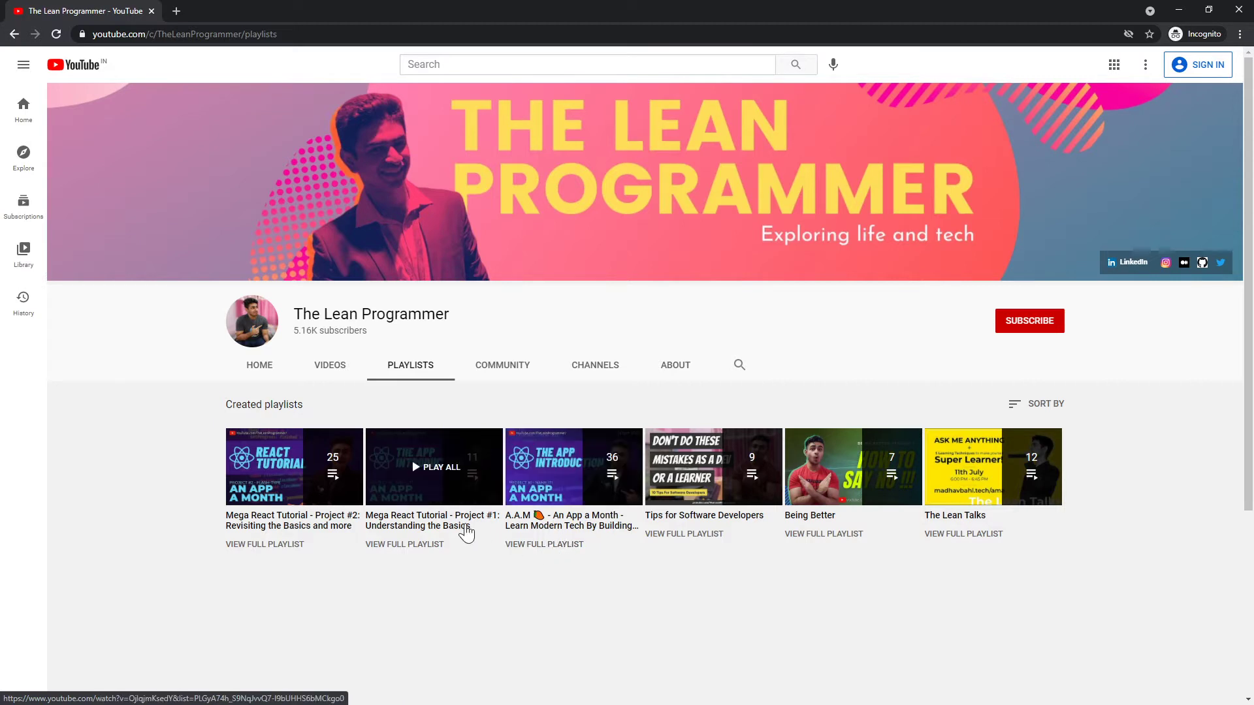
pyautogui.moveTo(361, 524)
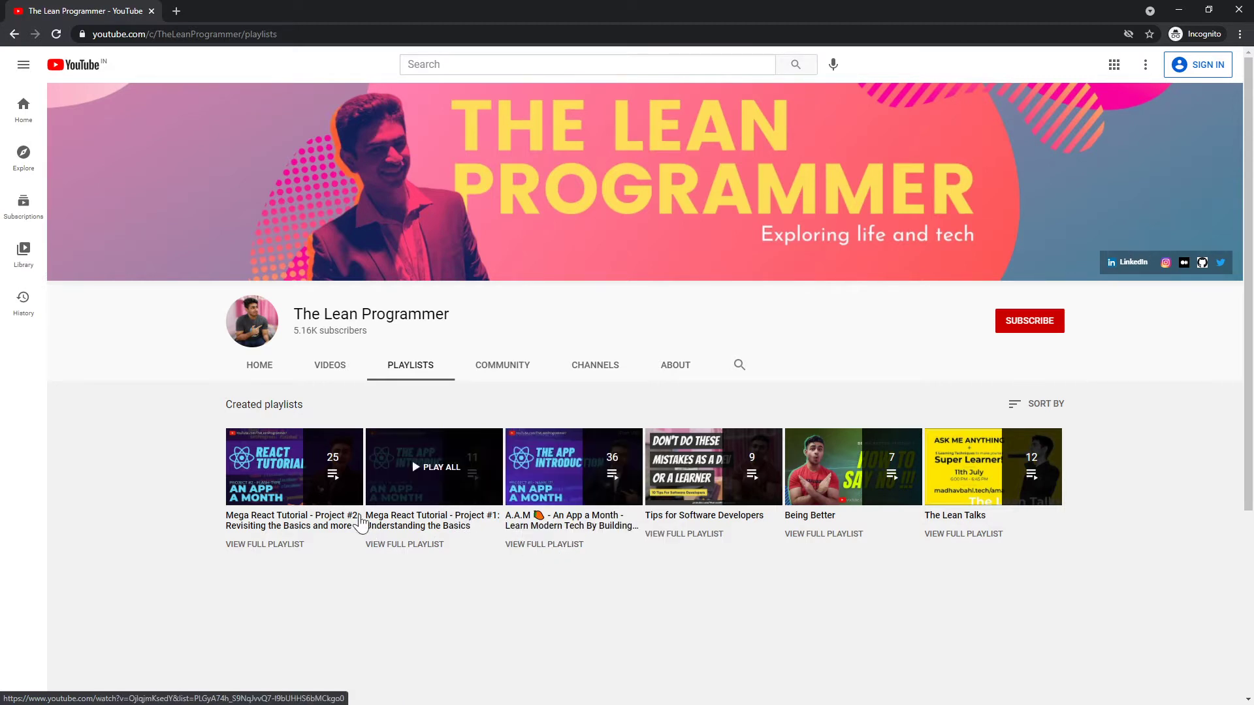
pyautogui.moveTo(186, 537)
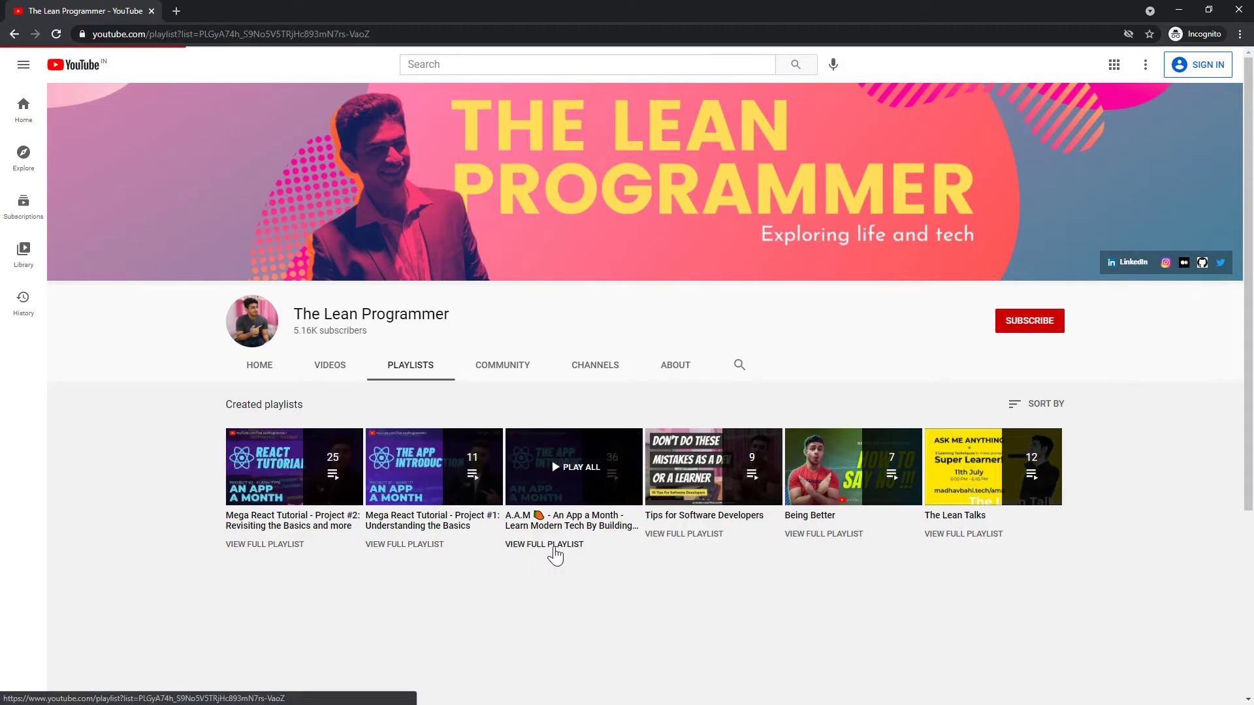
# View the full An App a Month playlist and scroll down its video list
pyautogui.click(544, 543)
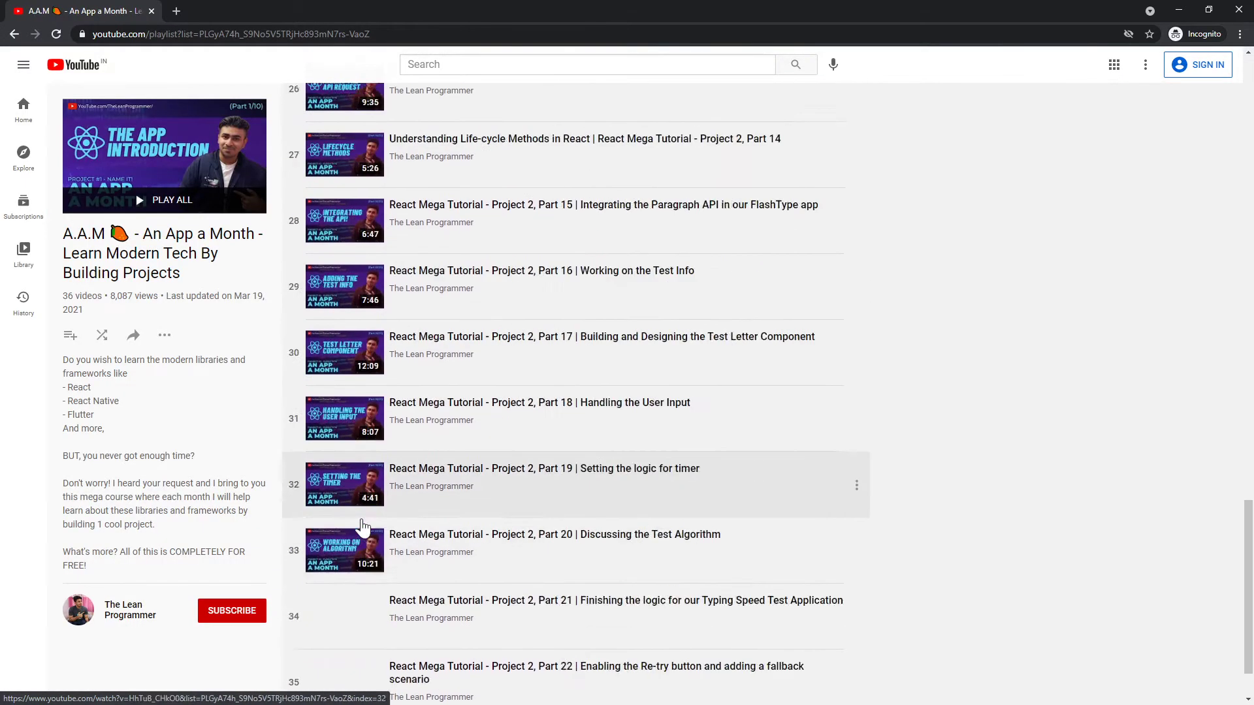
pyautogui.scroll(-3)
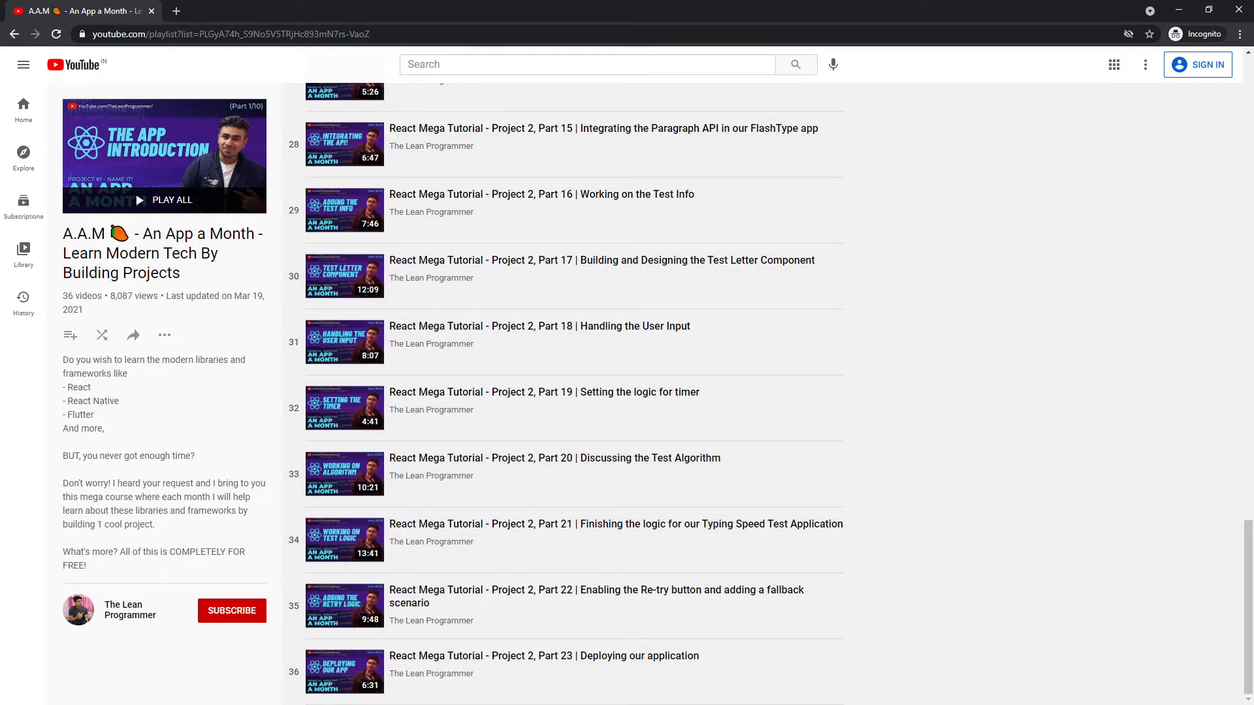
pyautogui.click(550, 11)
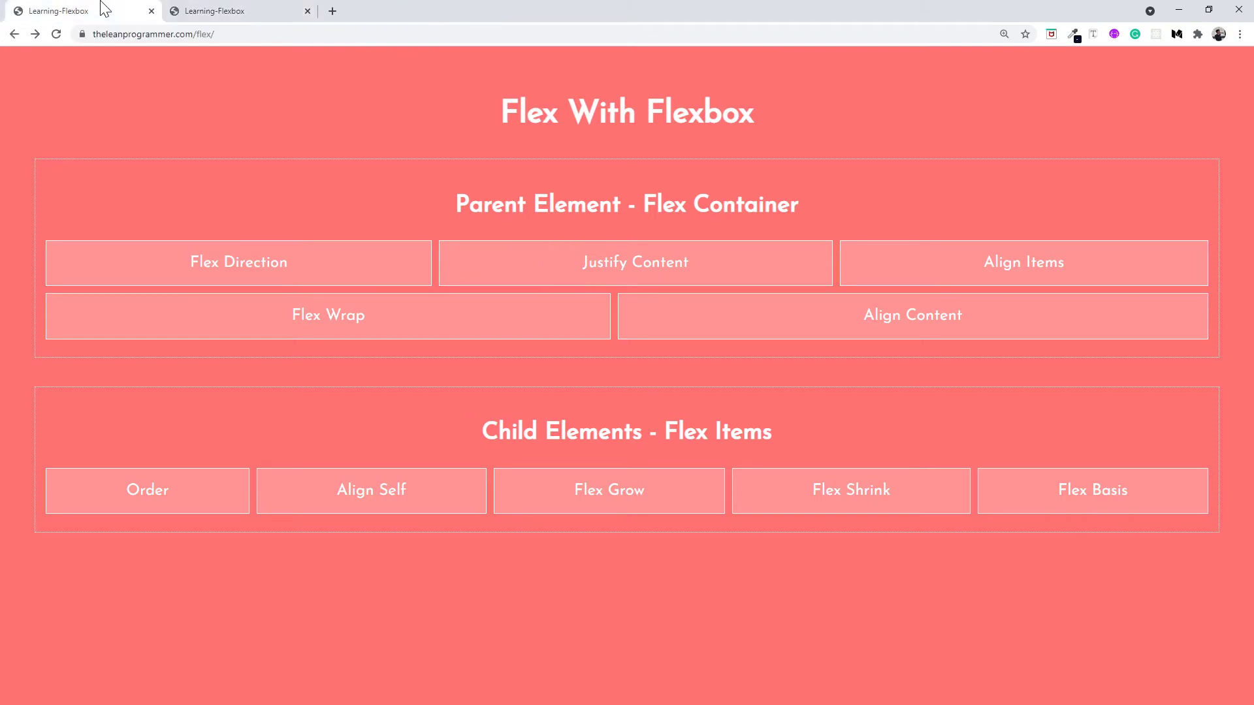
# Load the Flex Direction demo page and scroll back to its top
pyautogui.click(237, 263)
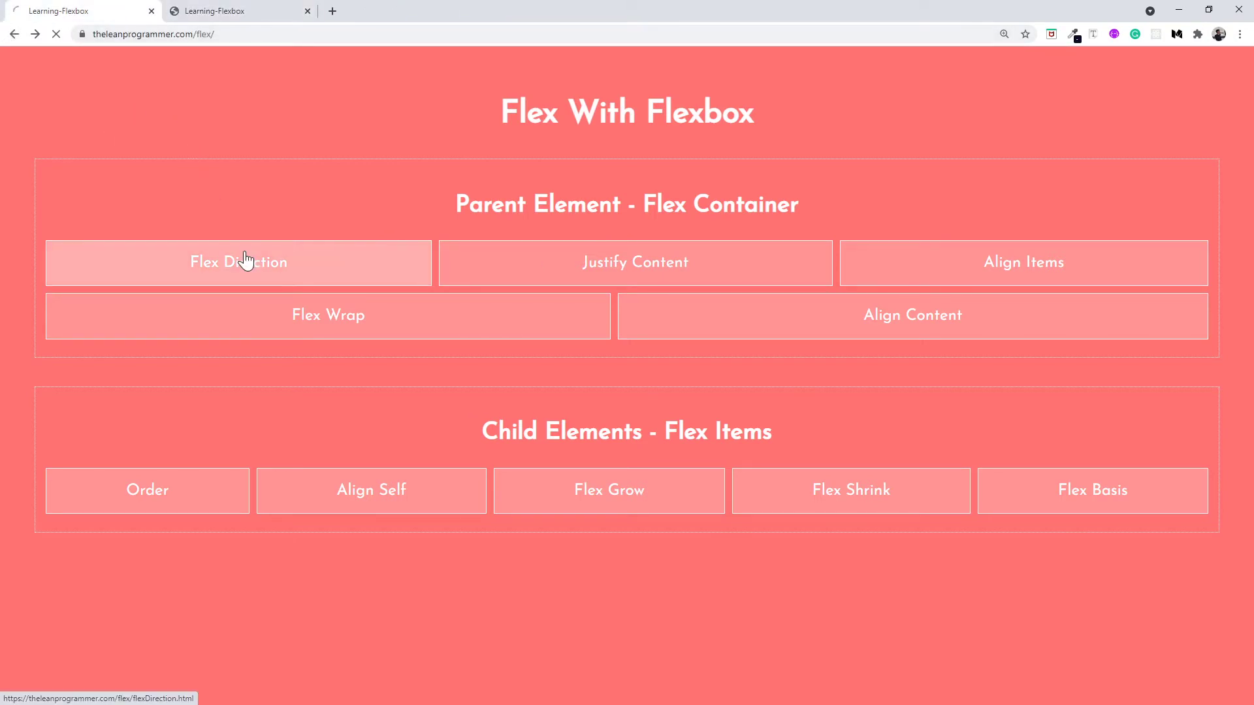
pyautogui.click(238, 263)
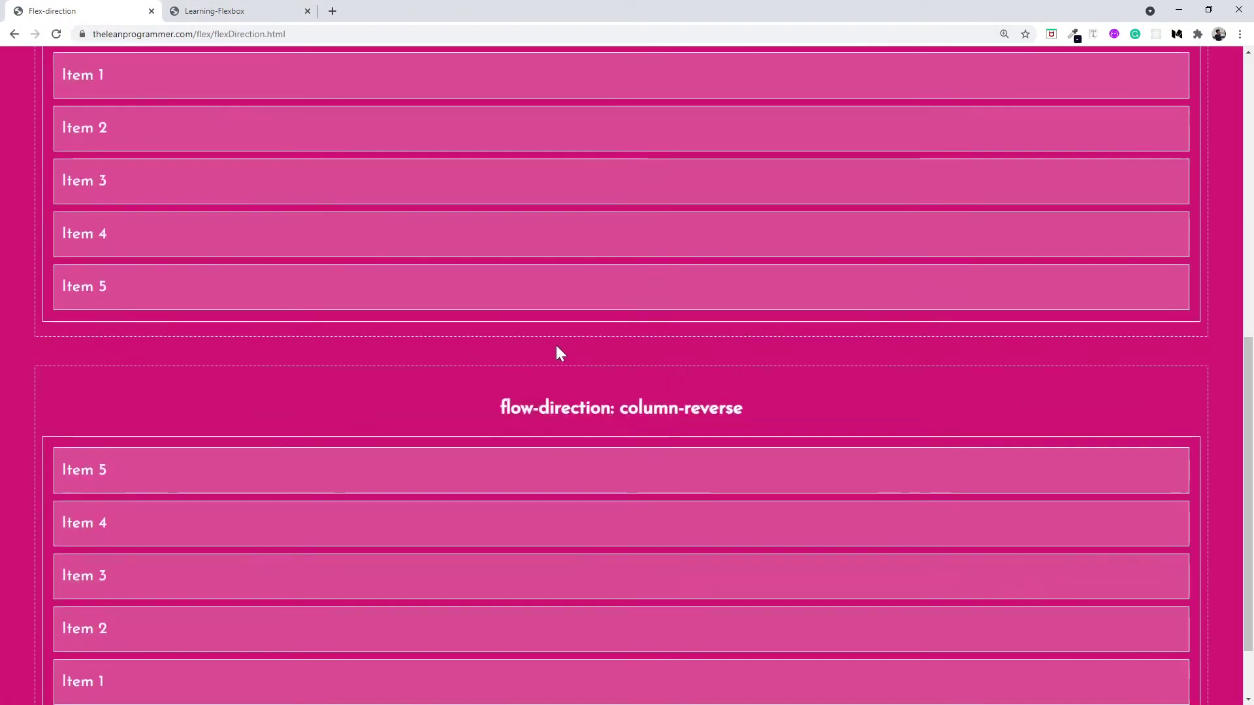
pyautogui.scroll(3)
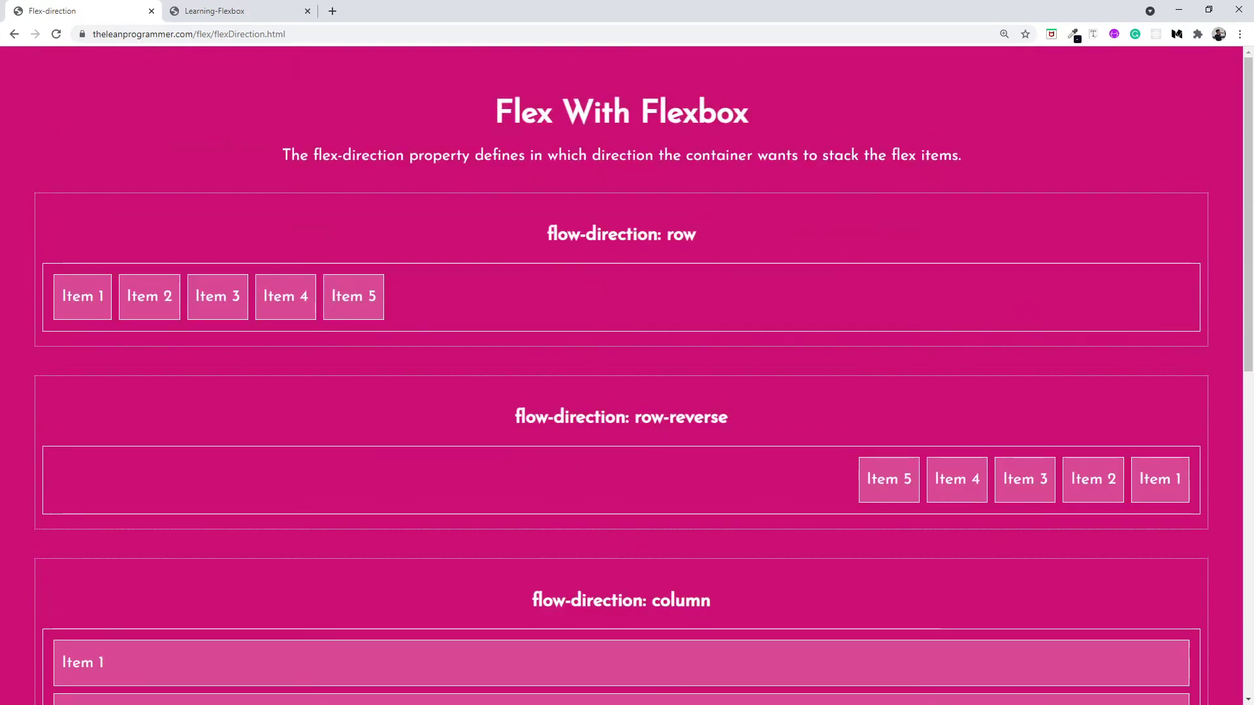
pyautogui.moveTo(635, 397)
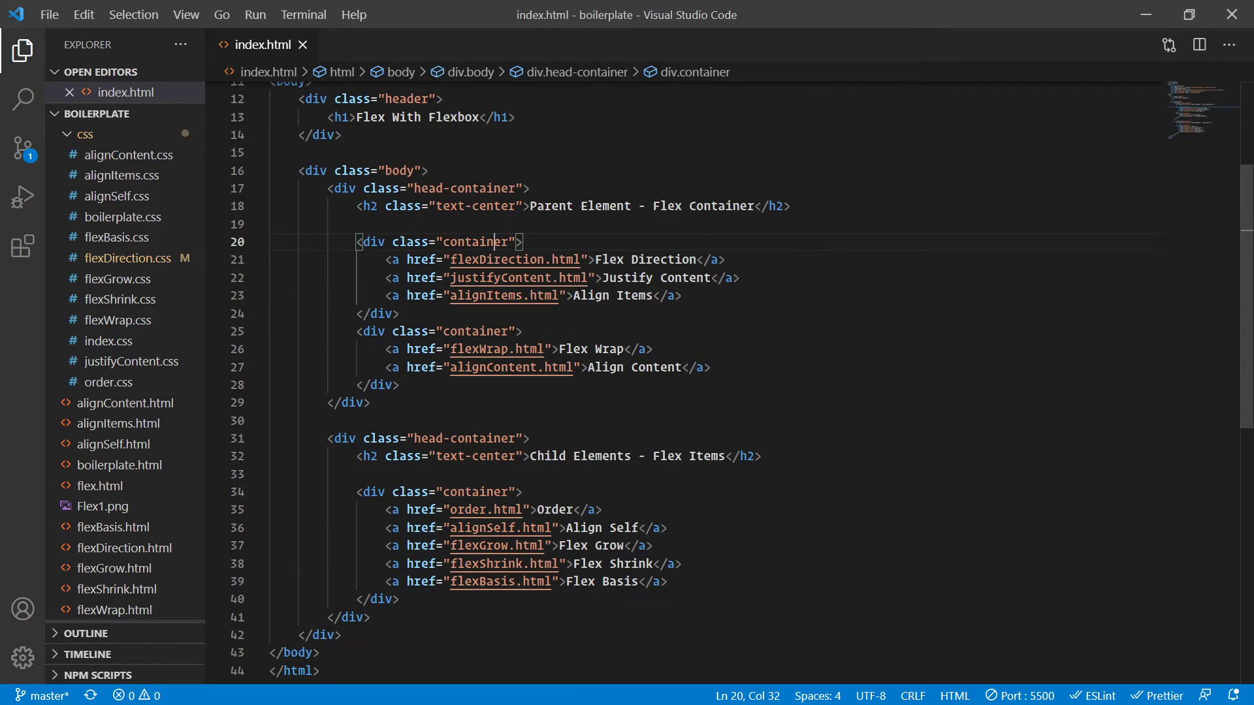
pyautogui.moveTo(476, 241)
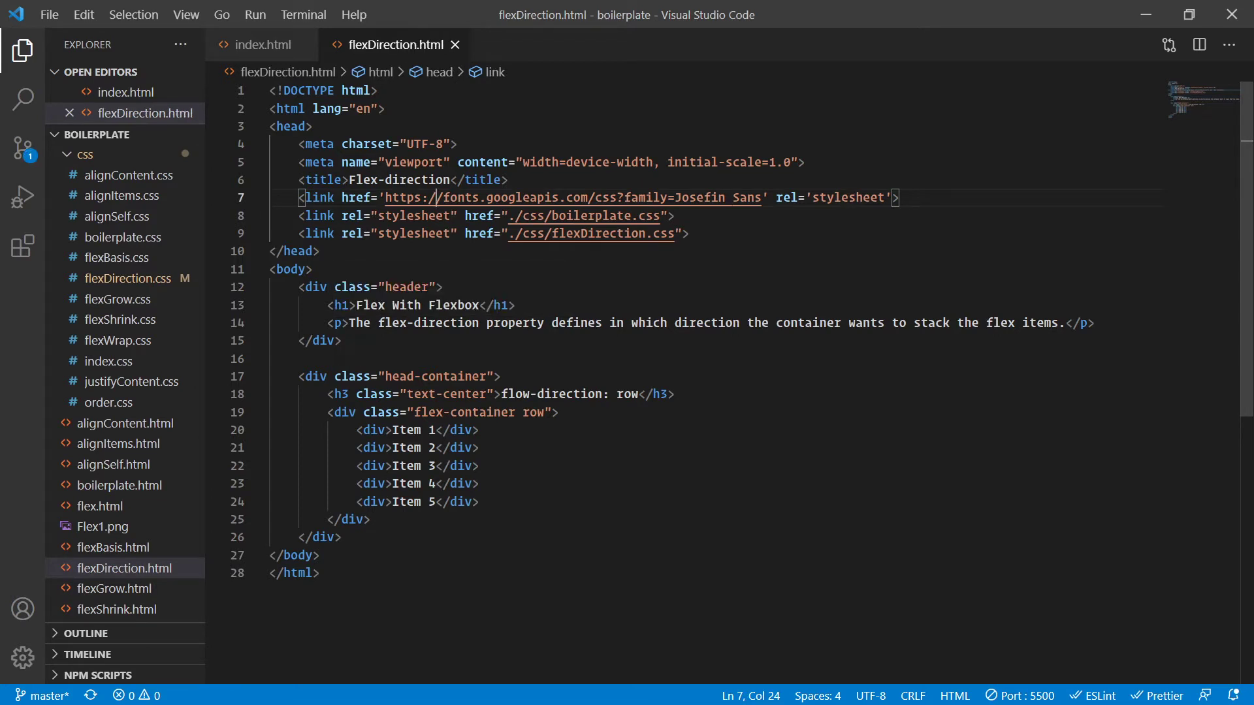
# Select portions of the flexDirection.html markup by dragging across the line
pyautogui.moveTo(349, 322); pyautogui.dragTo(481, 322)
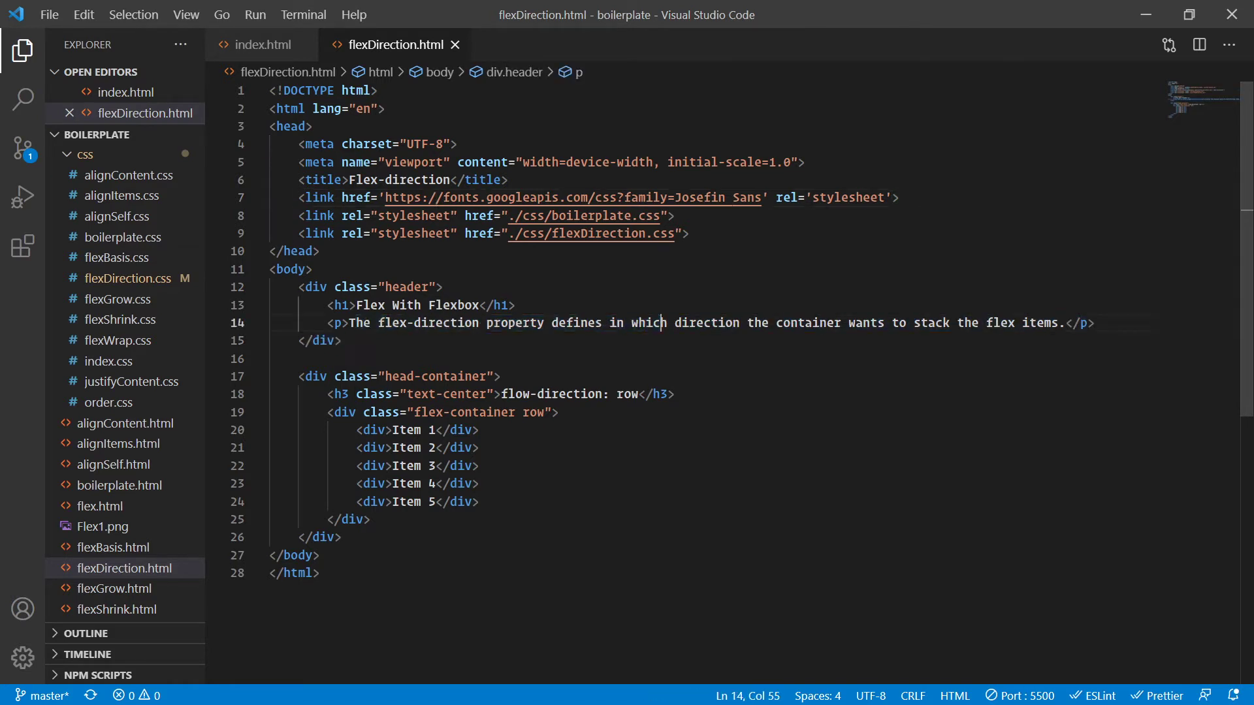
pyautogui.moveTo(630, 322); pyautogui.dragTo(906, 323)
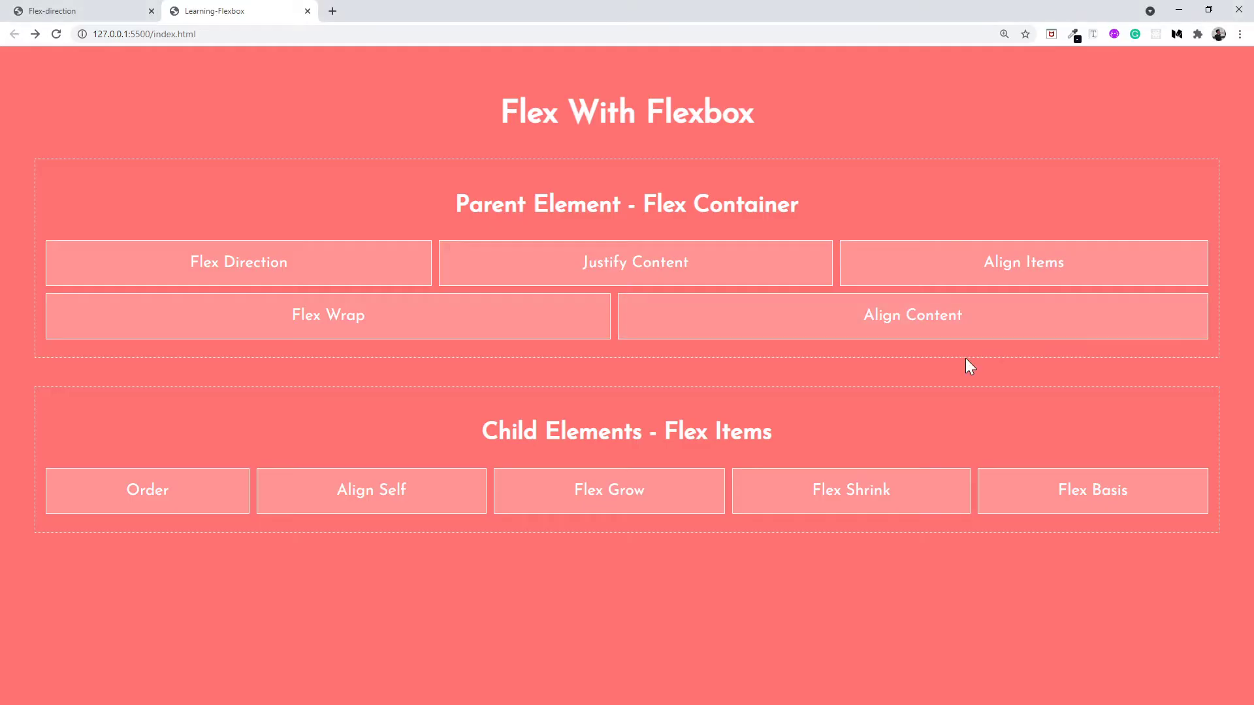
# Switch to the local Flex Direction page tab at 127.0.0.1:5500
pyautogui.click(72, 11)
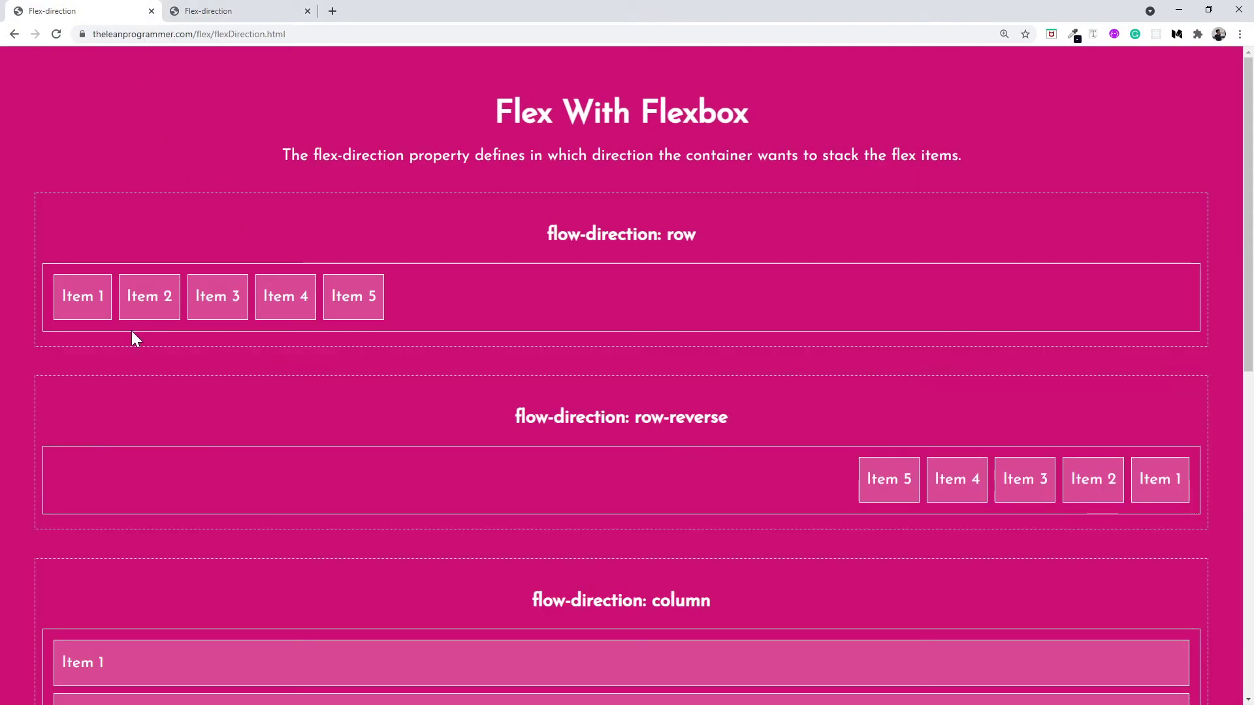
pyautogui.moveTo(261, 333)
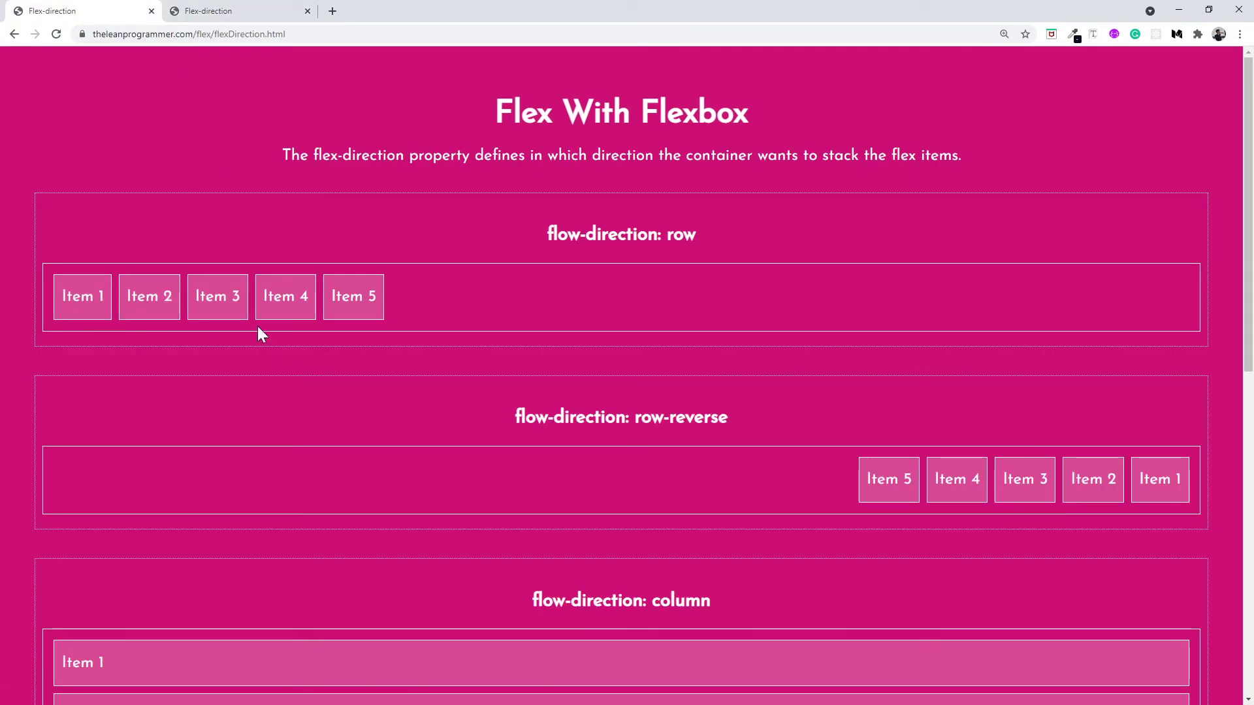
pyautogui.moveTo(618, 329)
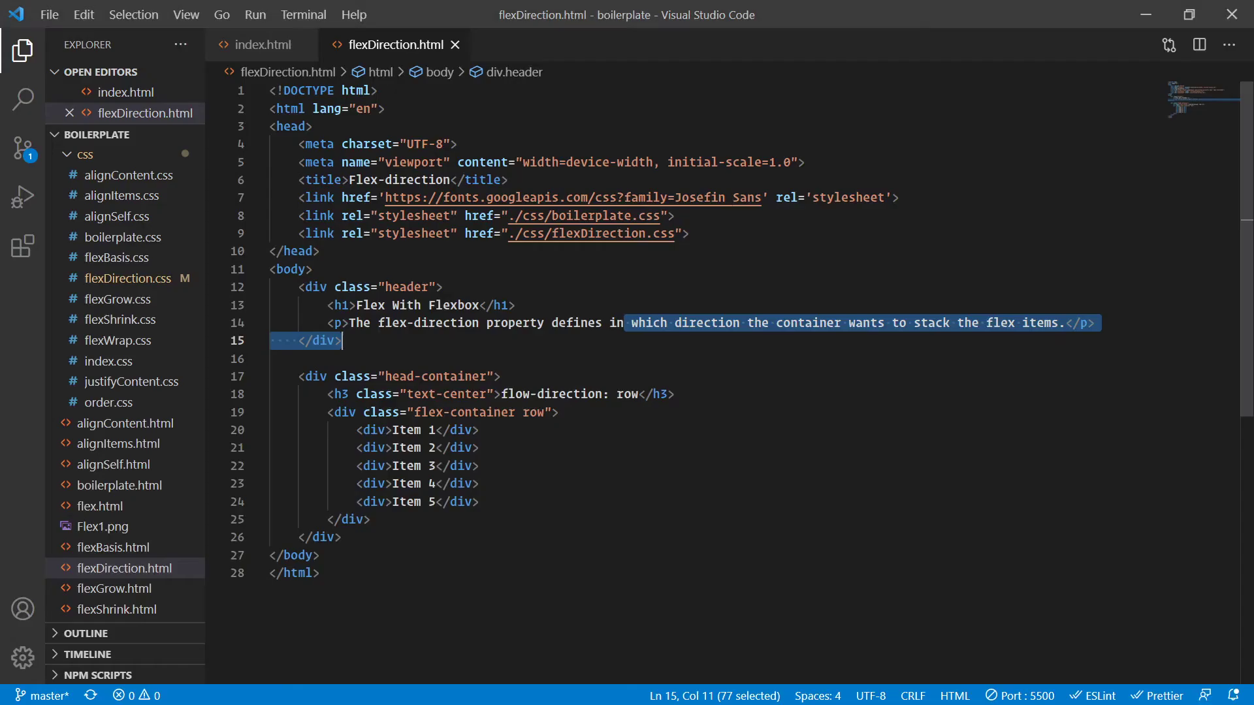
# Place flexDirection.css beside flexDirection.html and select the head-container class name
pyautogui.click(558, 411)
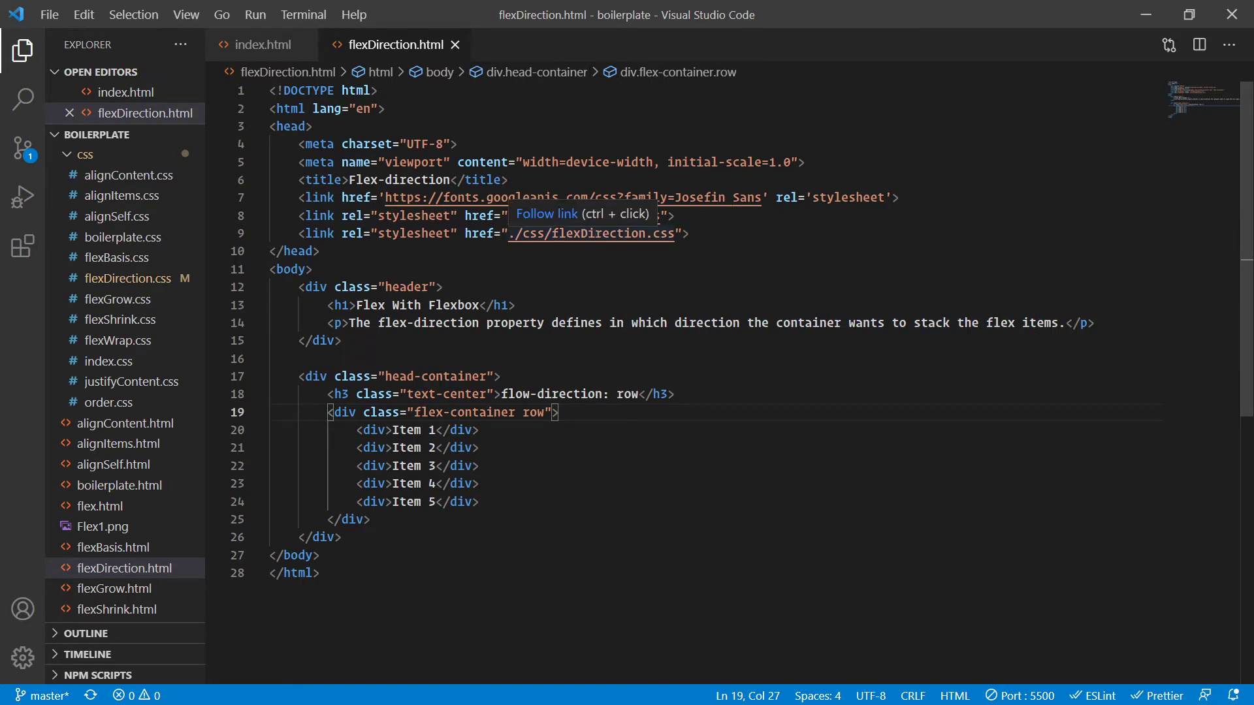
pyautogui.click(128, 298)
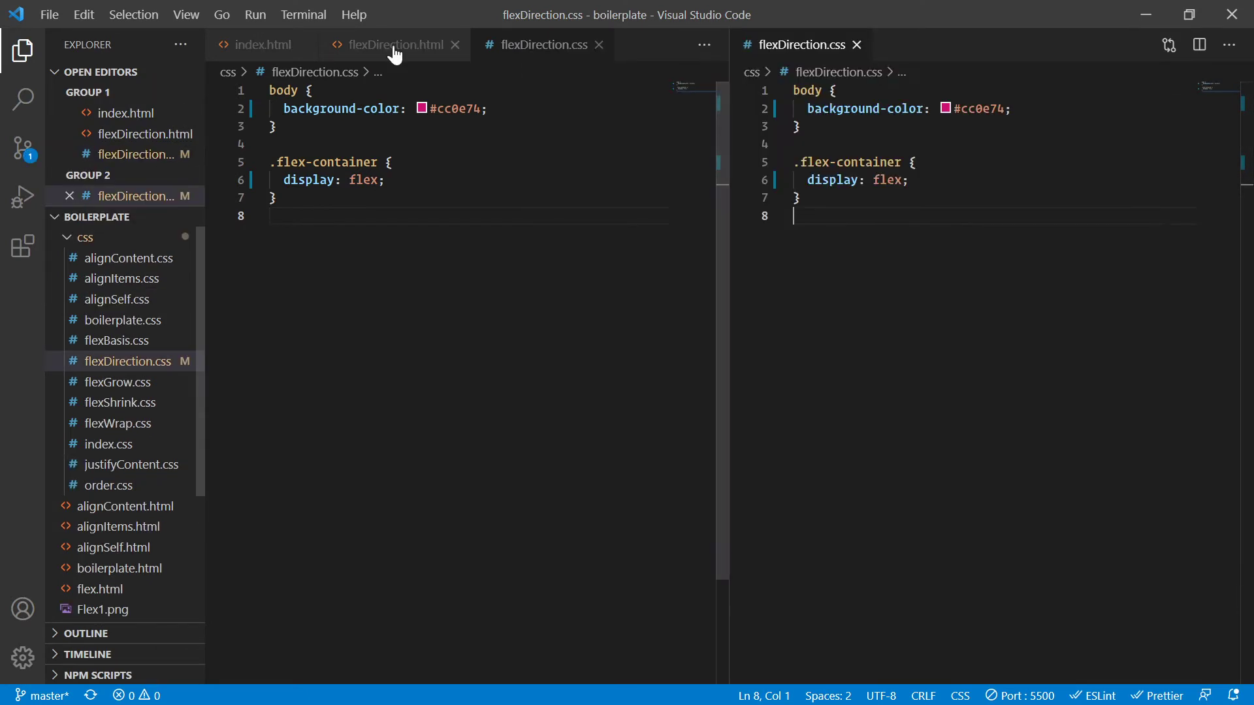
pyautogui.click(391, 44)
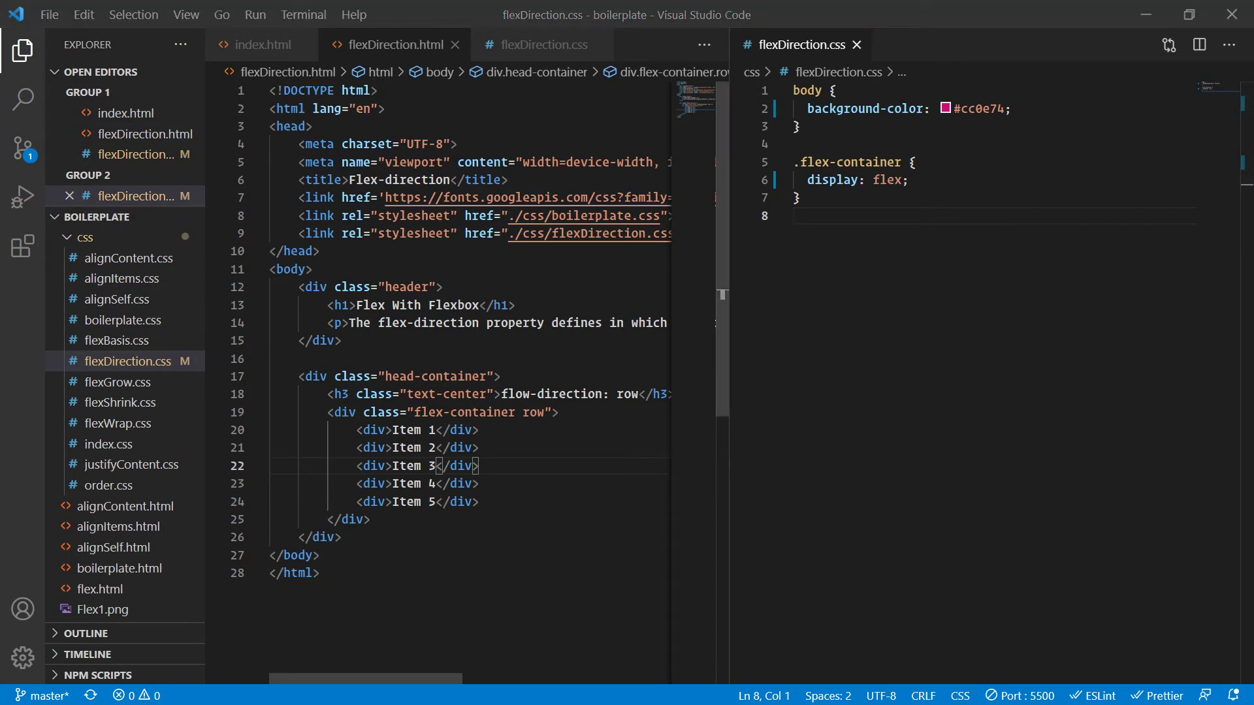
pyautogui.scroll(-3)
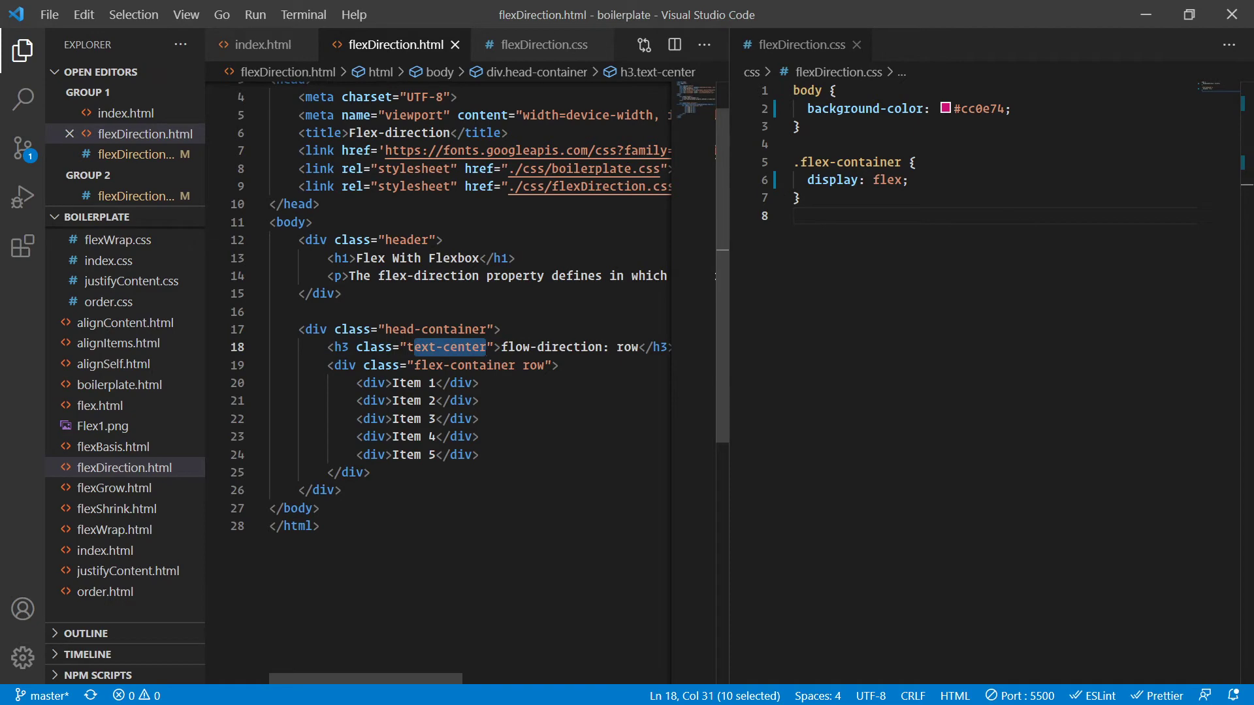
pyautogui.doubleClick(435, 329)
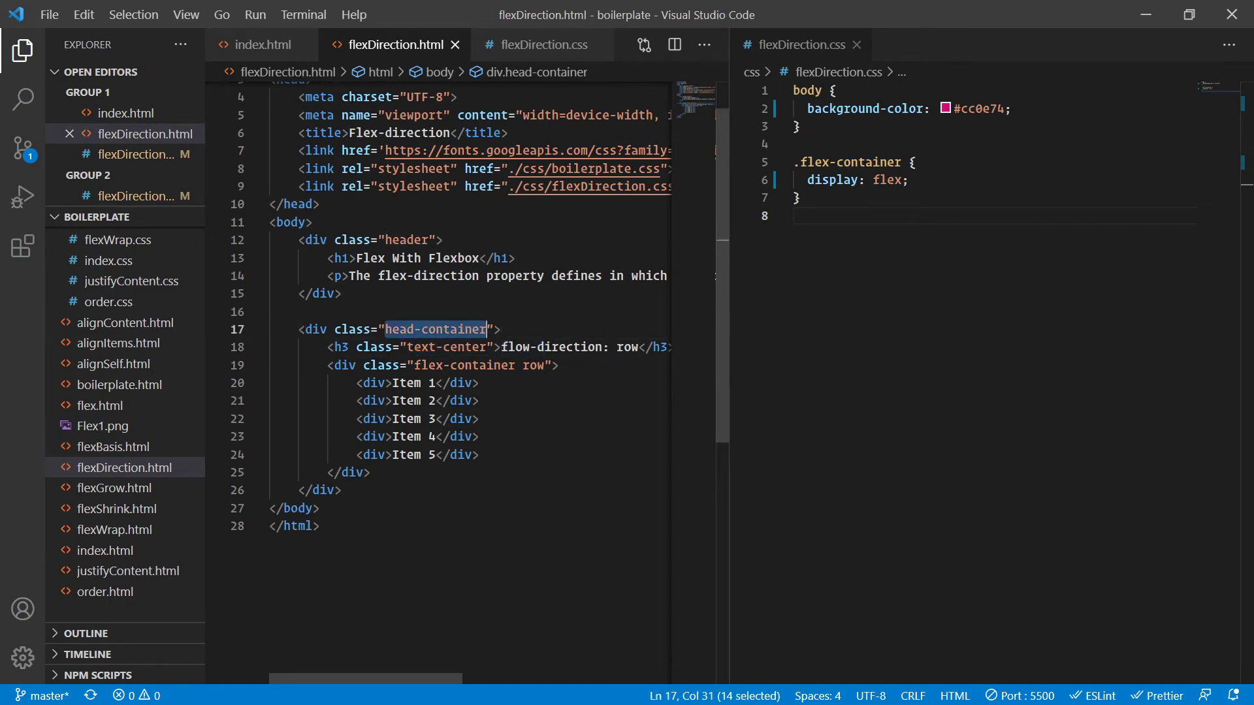
pyautogui.moveTo(354, 115)
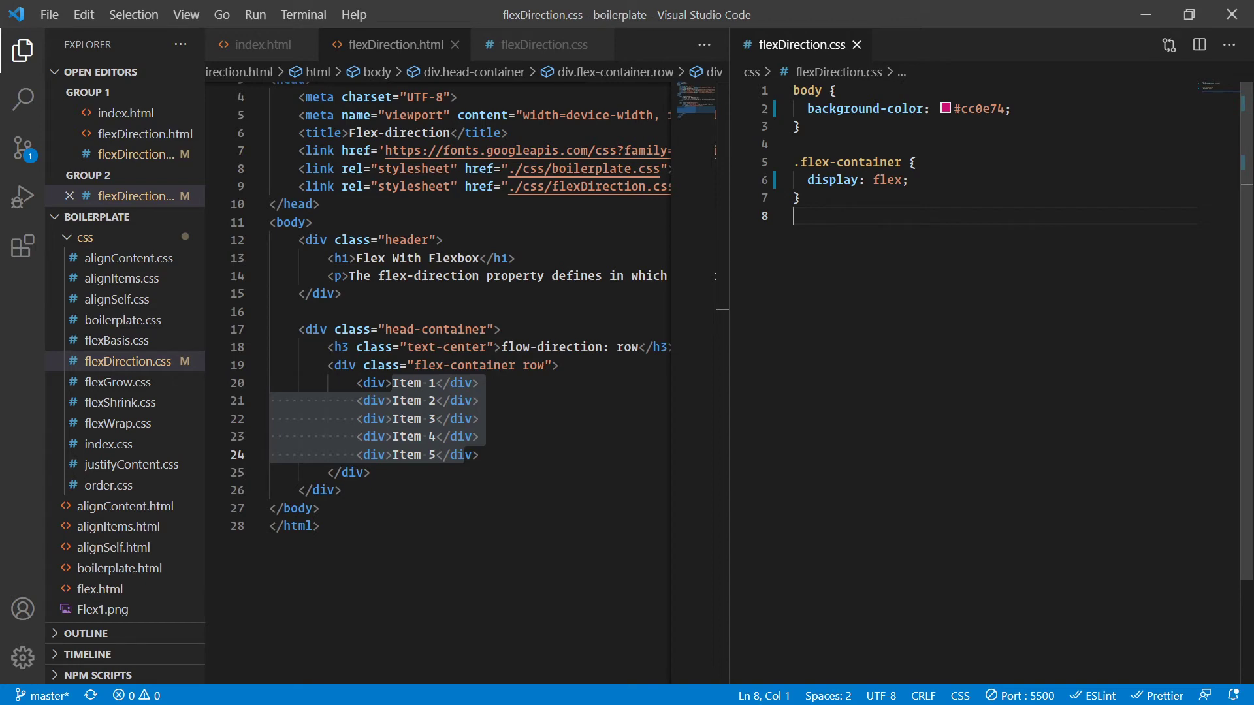
# Start a .row rule below .flex-container and begin its flex-direction property
pyautogui.press('enter')
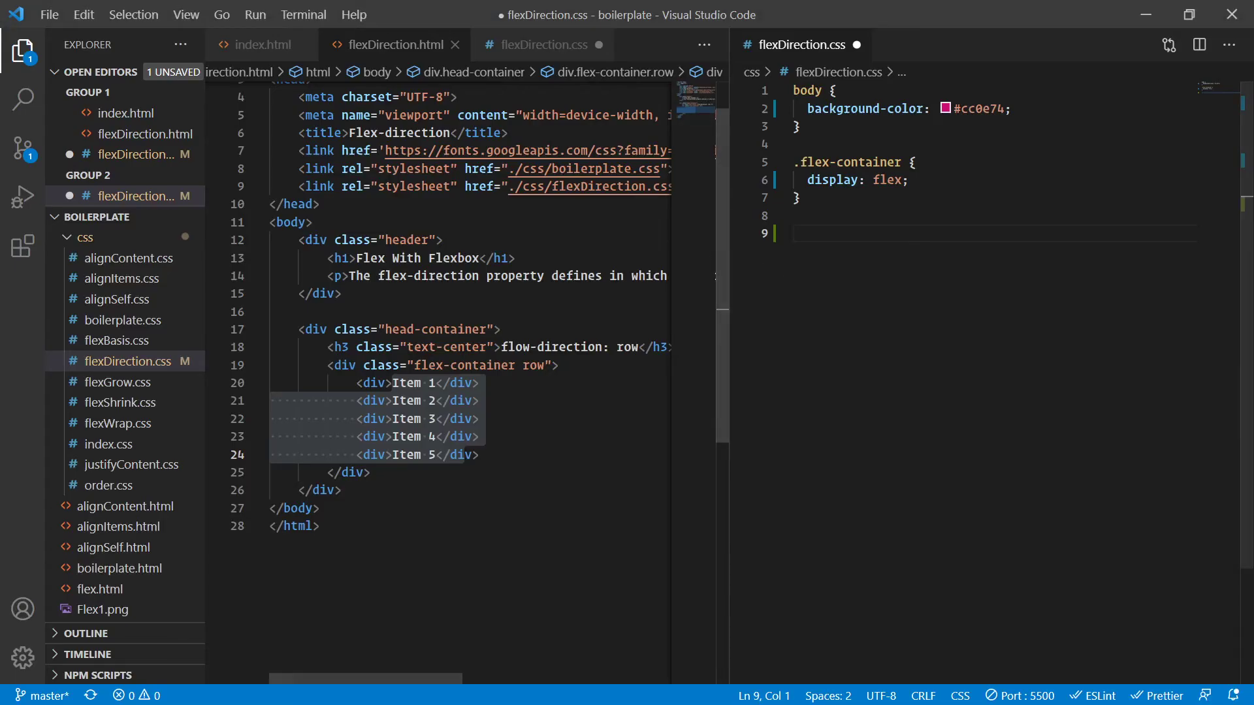
pyautogui.write('.row {')
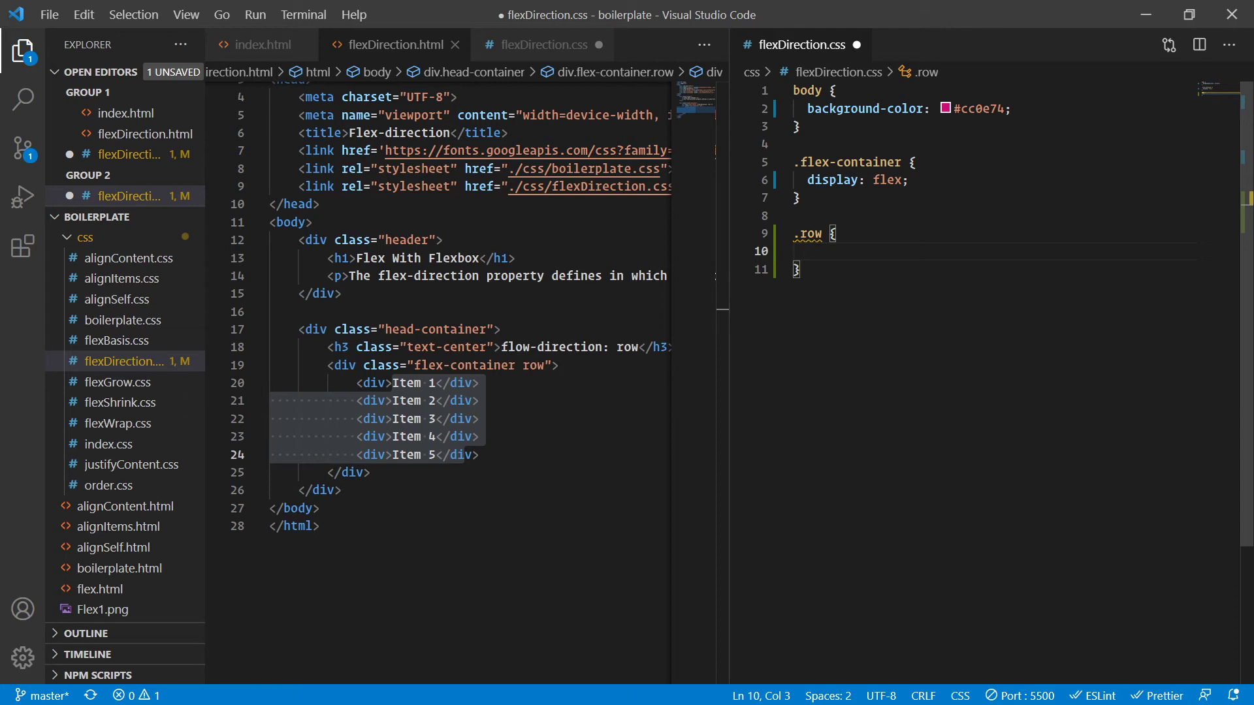
pyautogui.write('flex-direction: row;')
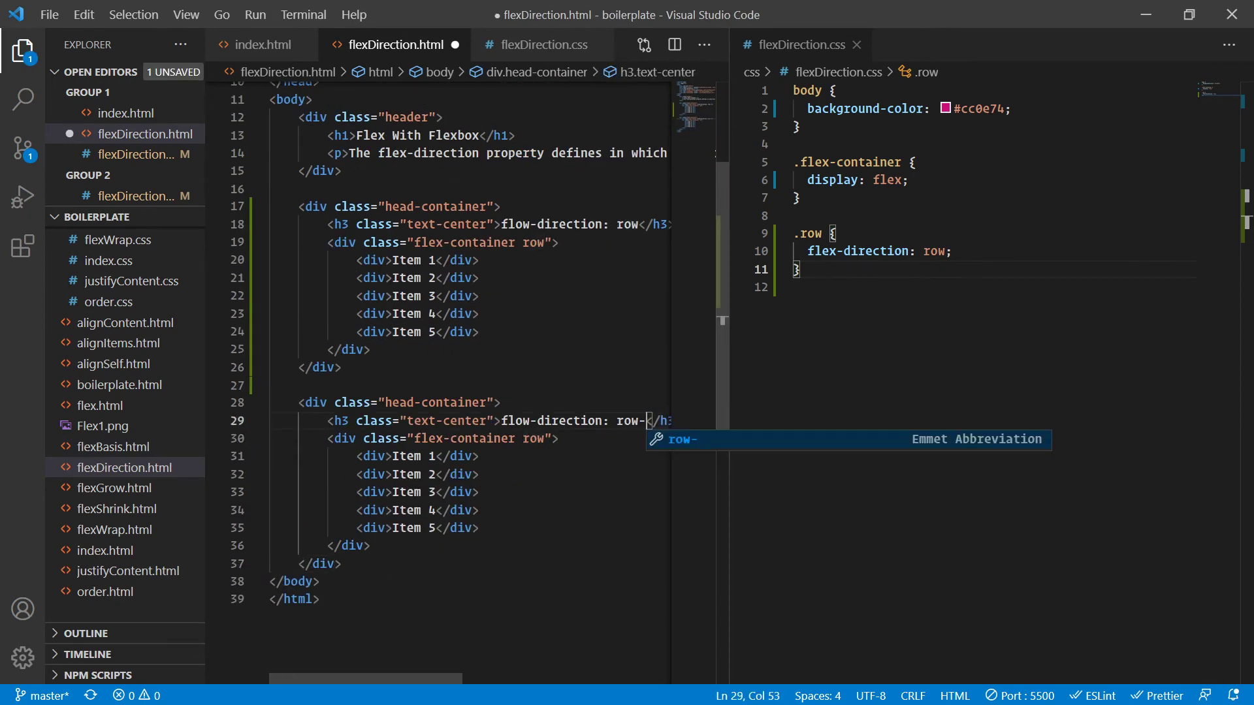
# Change the duplicated block's h3 heading to flow-direction: row-reverse
pyautogui.write('reverse')
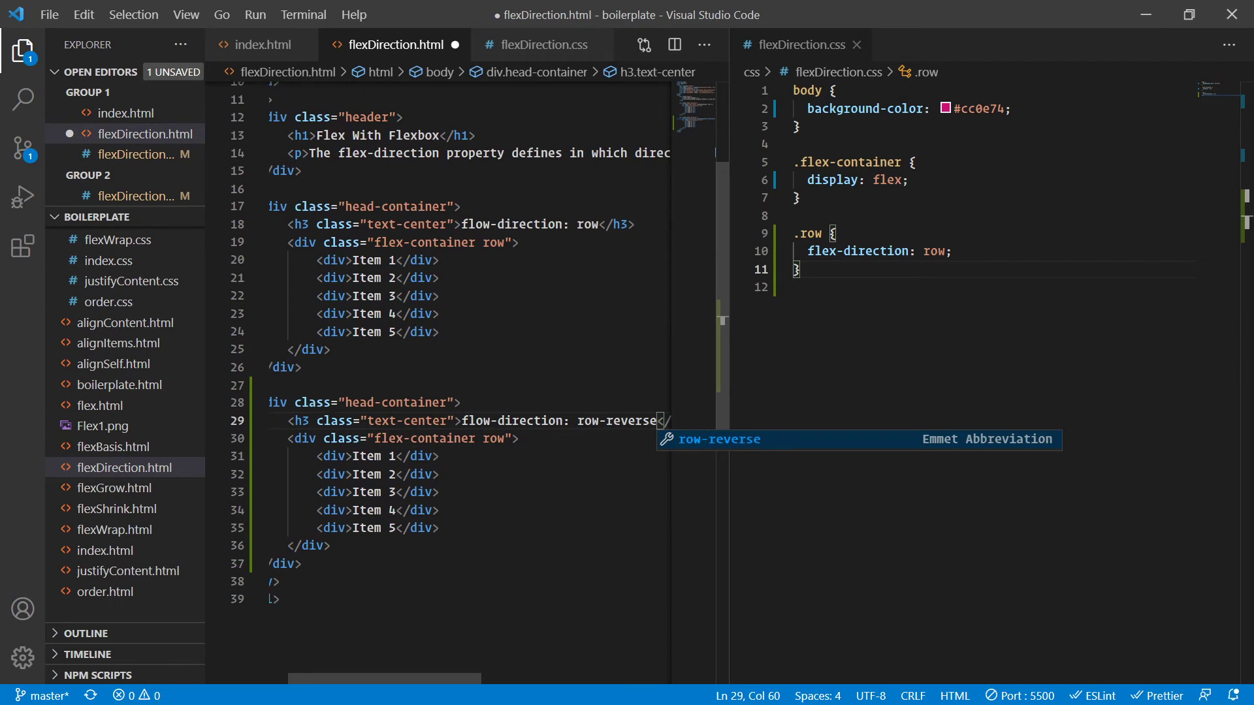
pyautogui.write('-re')
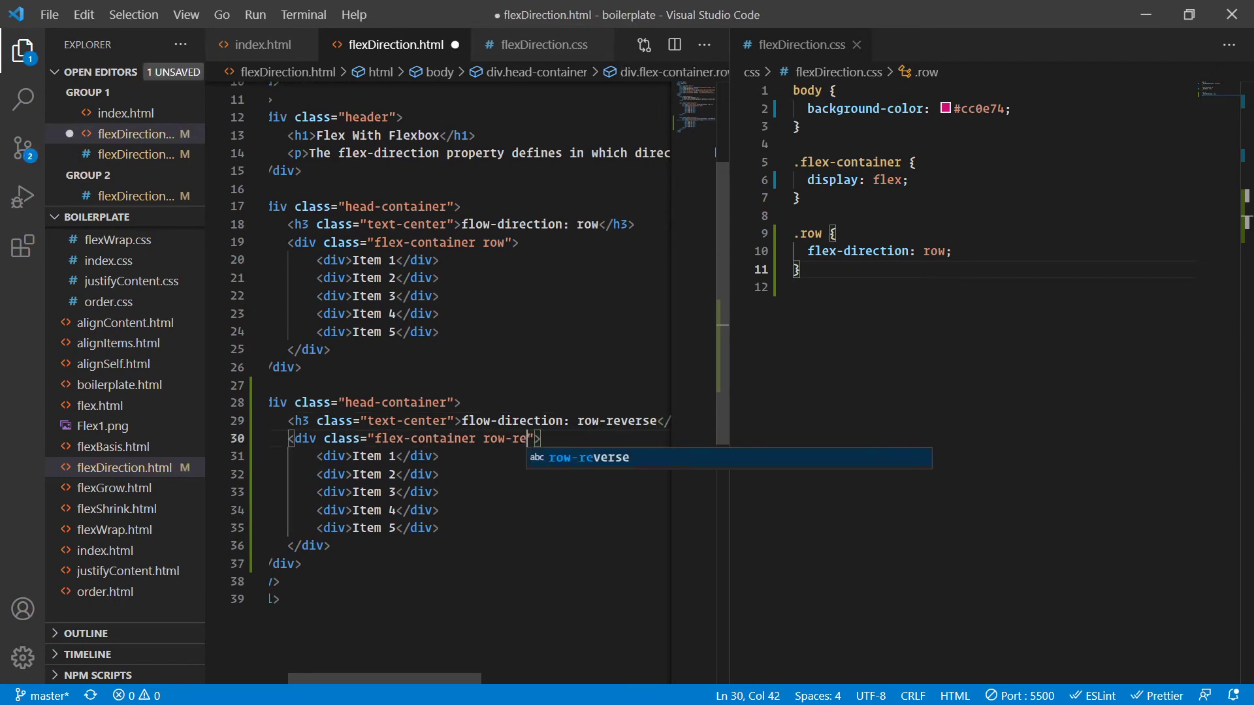
pyautogui.press('Tab')
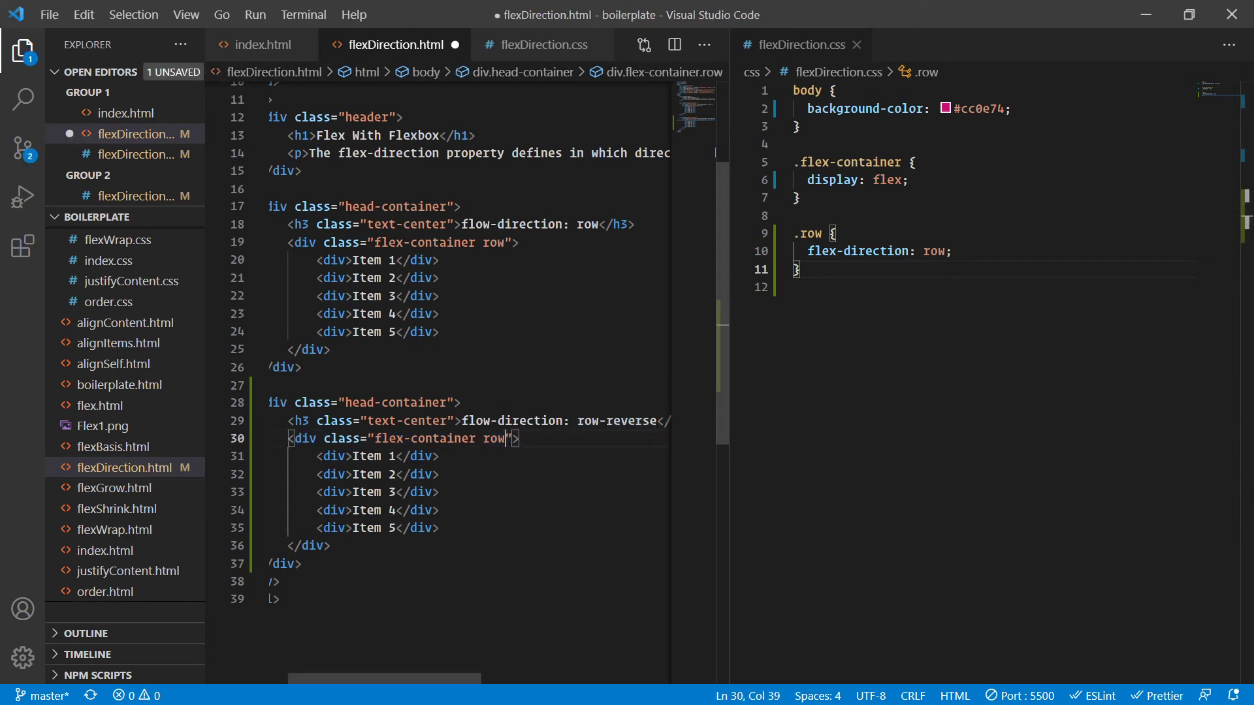
# Replace the container's row class with abcd
pyautogui.press('Backspace')
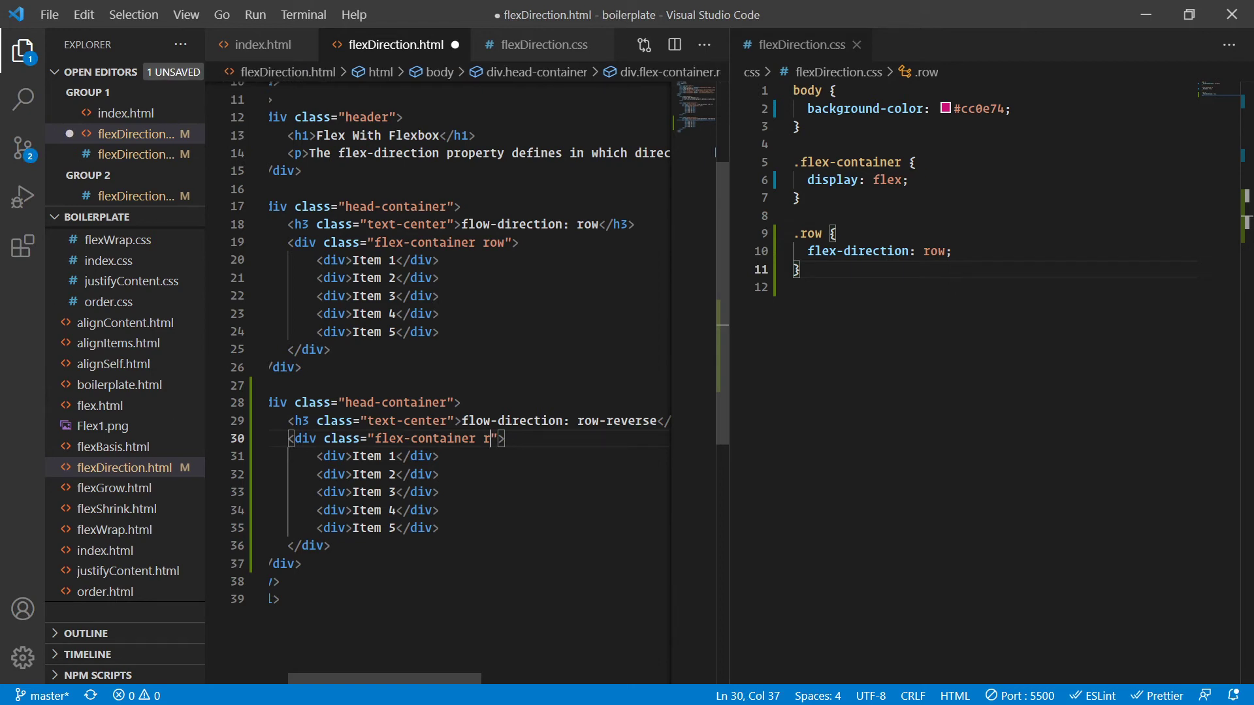
pyautogui.press('Backspace')
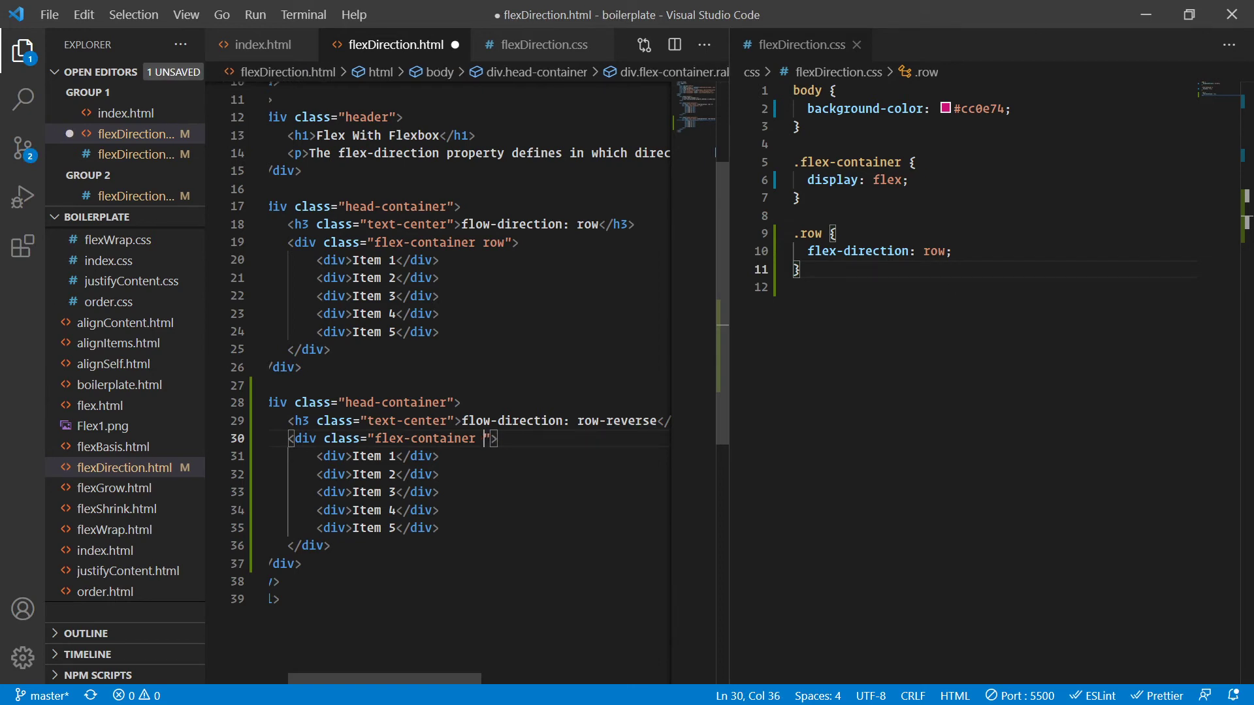
pyautogui.write('abcd')
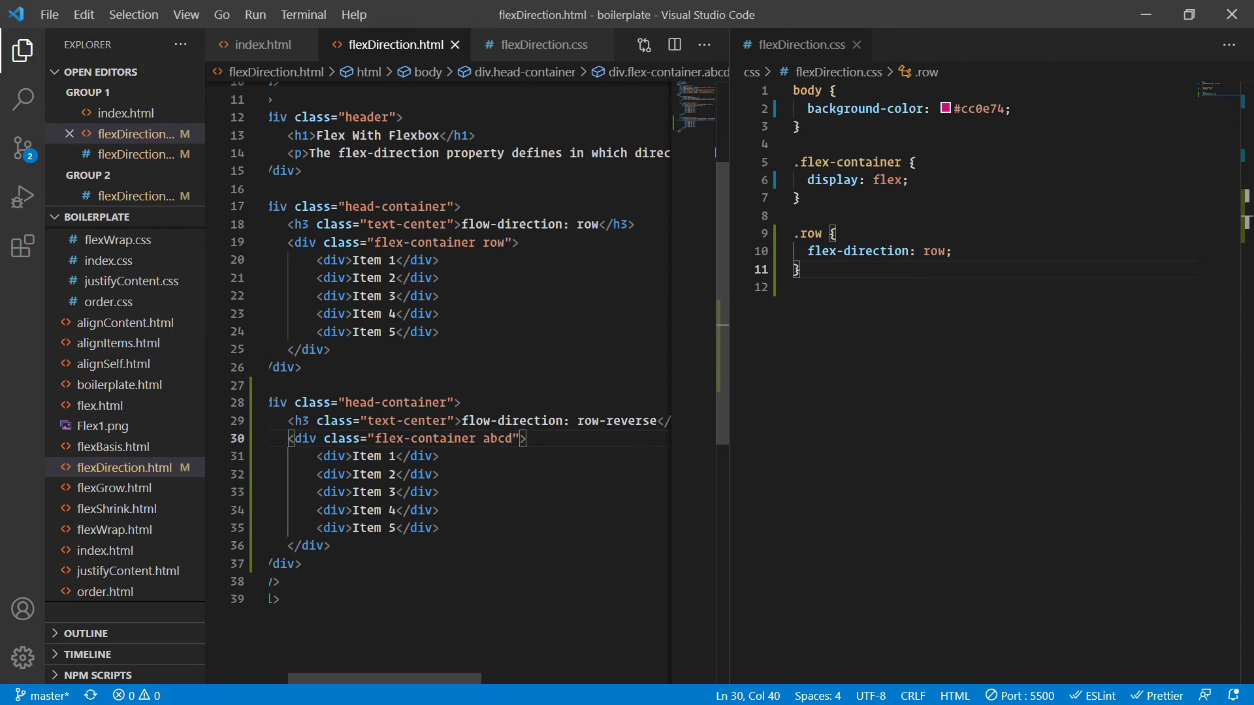
# Write an .abcd rule with flex-direction chosen from the row suggestions
pyautogui.write('.a')
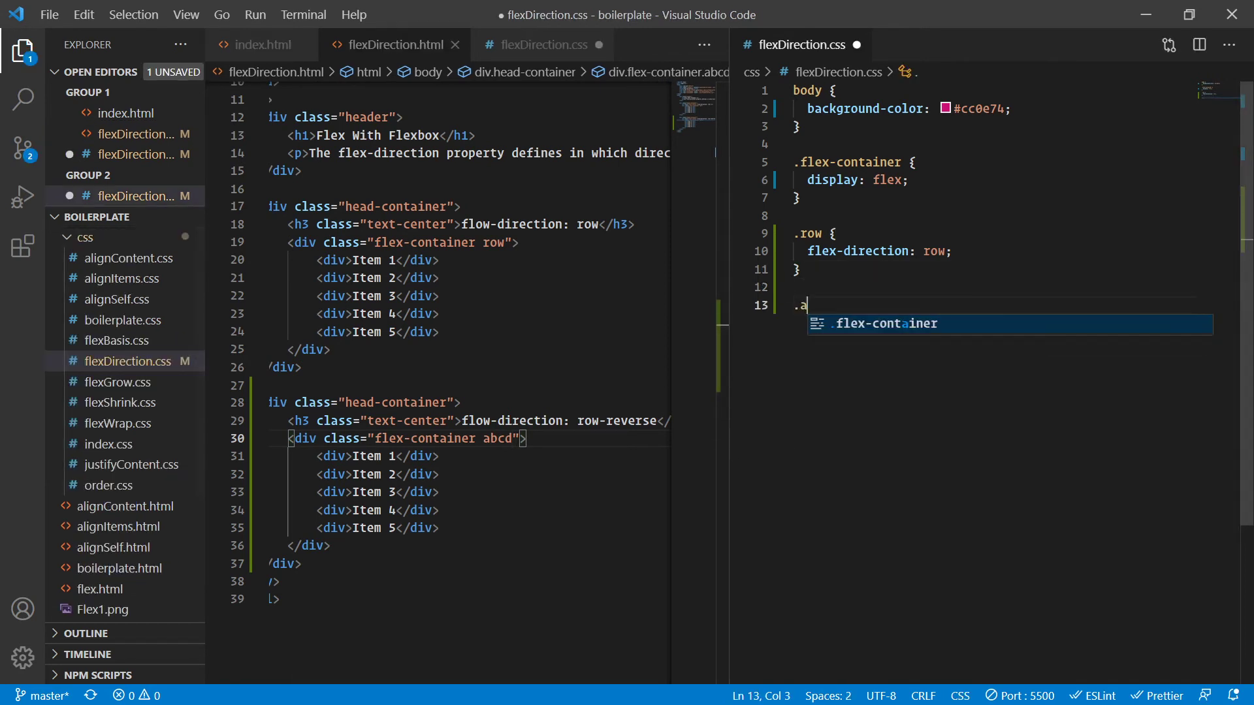
pyautogui.write('bdc')
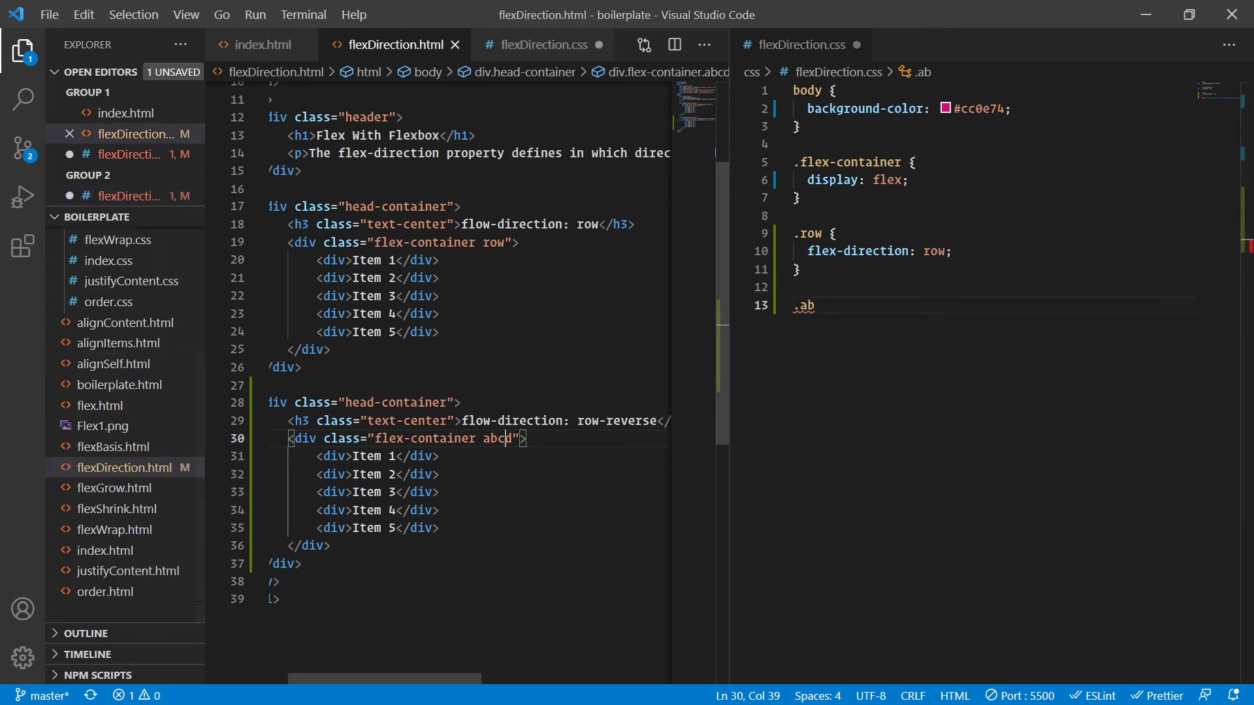
pyautogui.write('cd {')
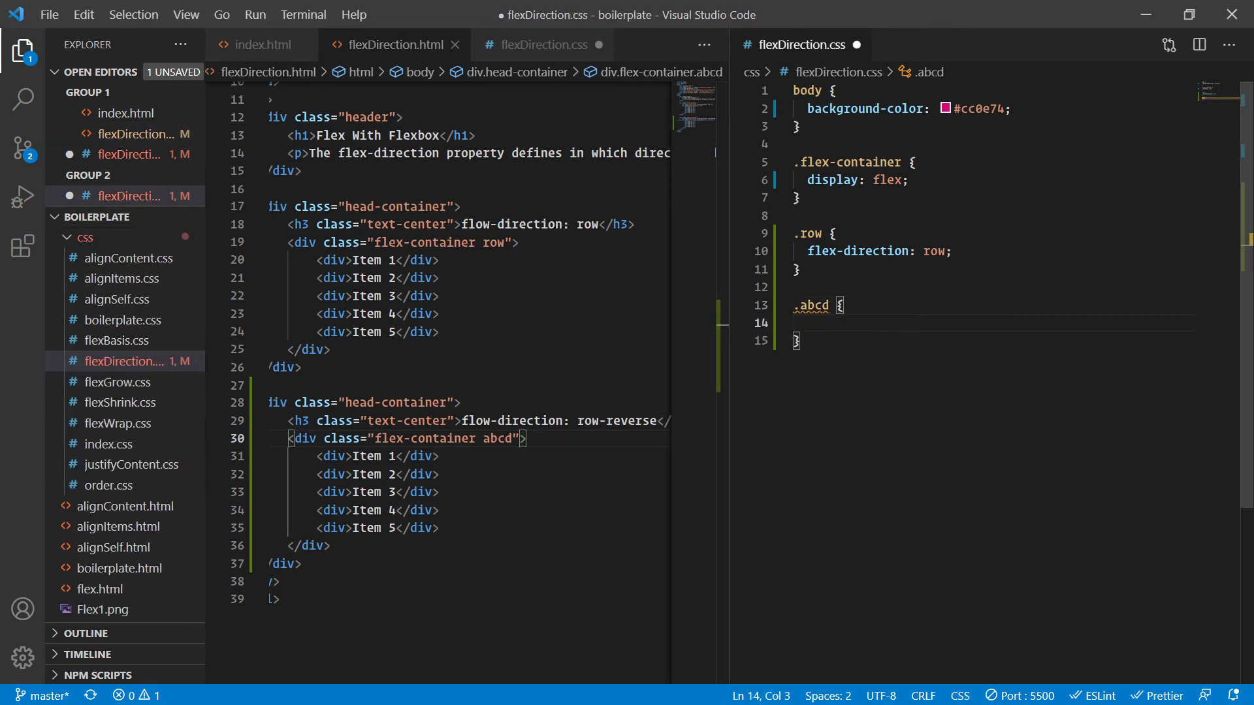
pyautogui.write('flex-direction: ;')
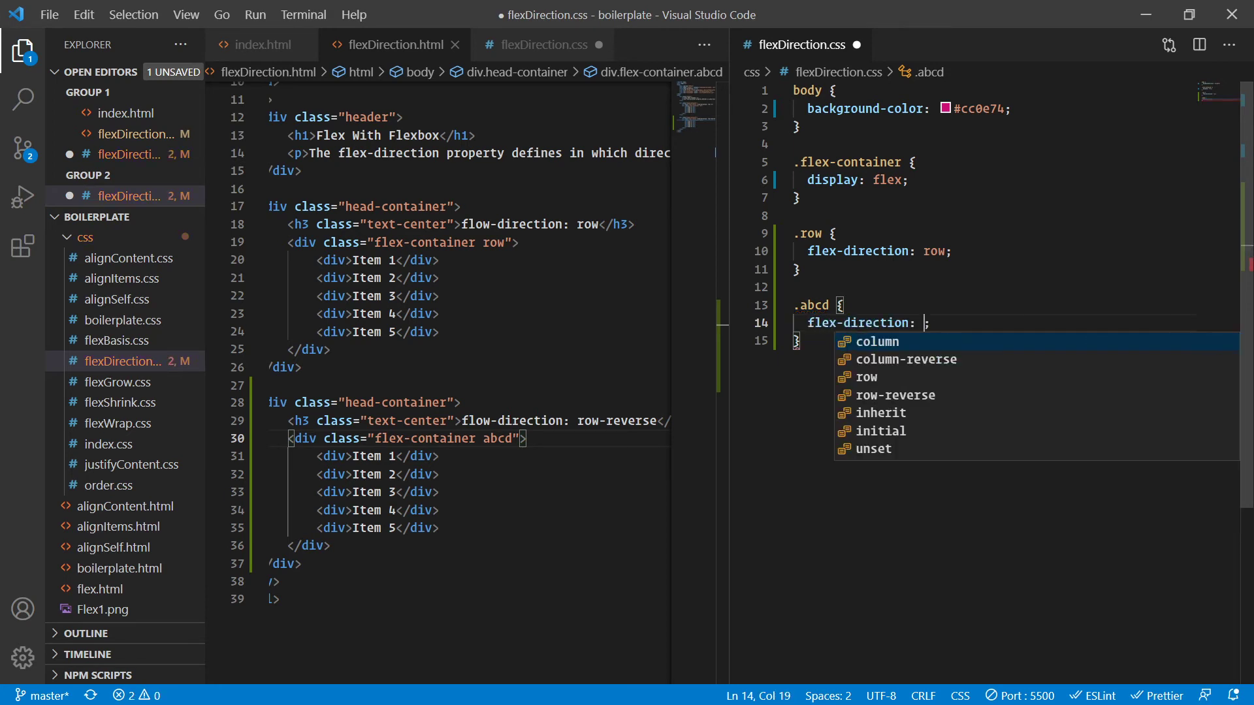
pyautogui.write('row')
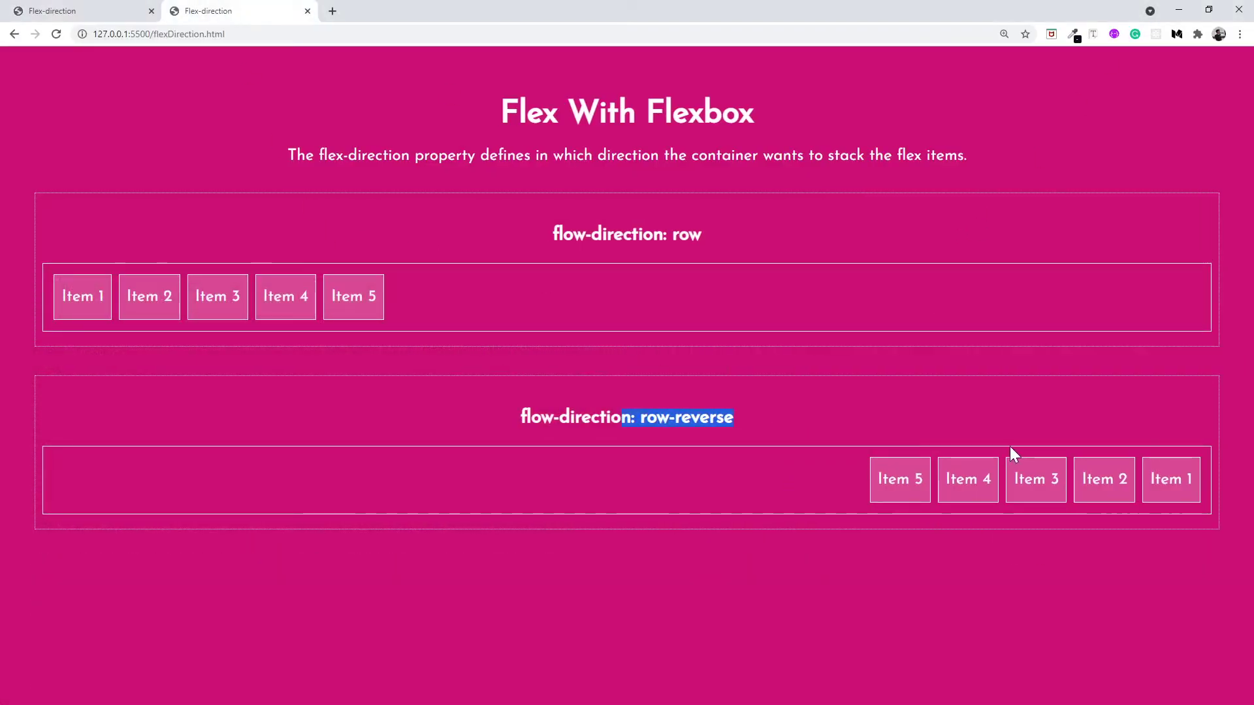
pyautogui.moveTo(841, 449)
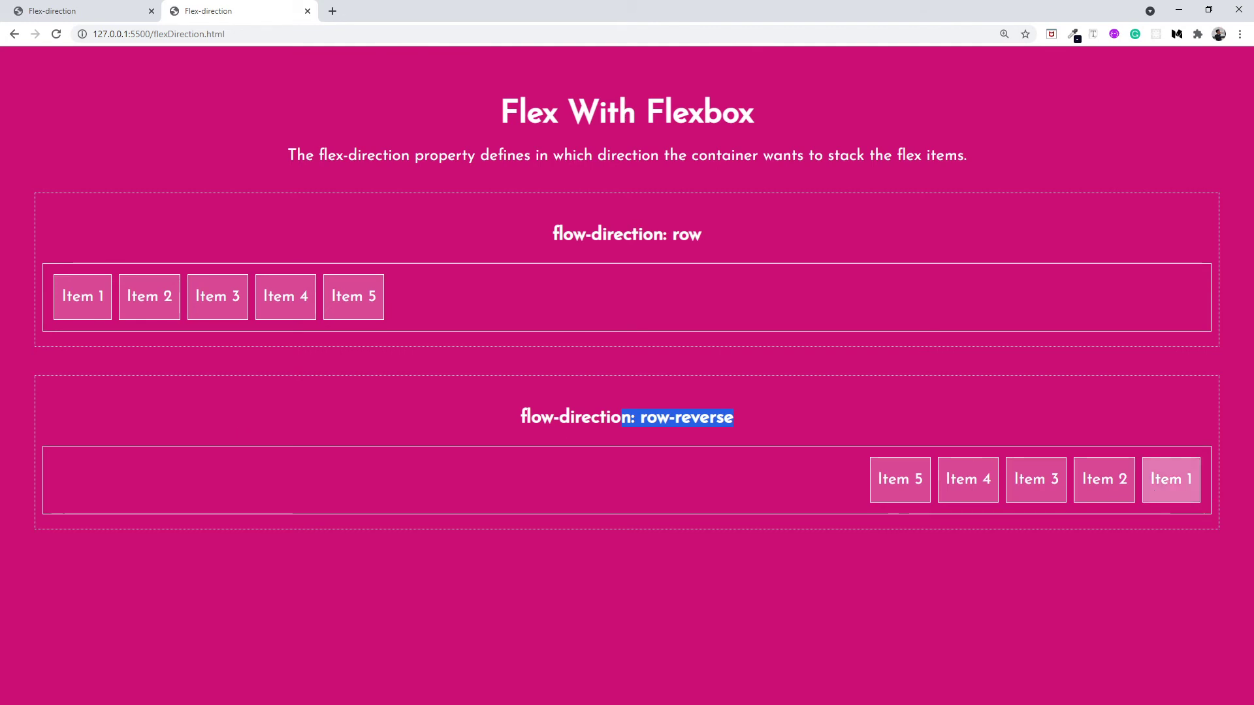
pyautogui.moveTo(1075, 480)
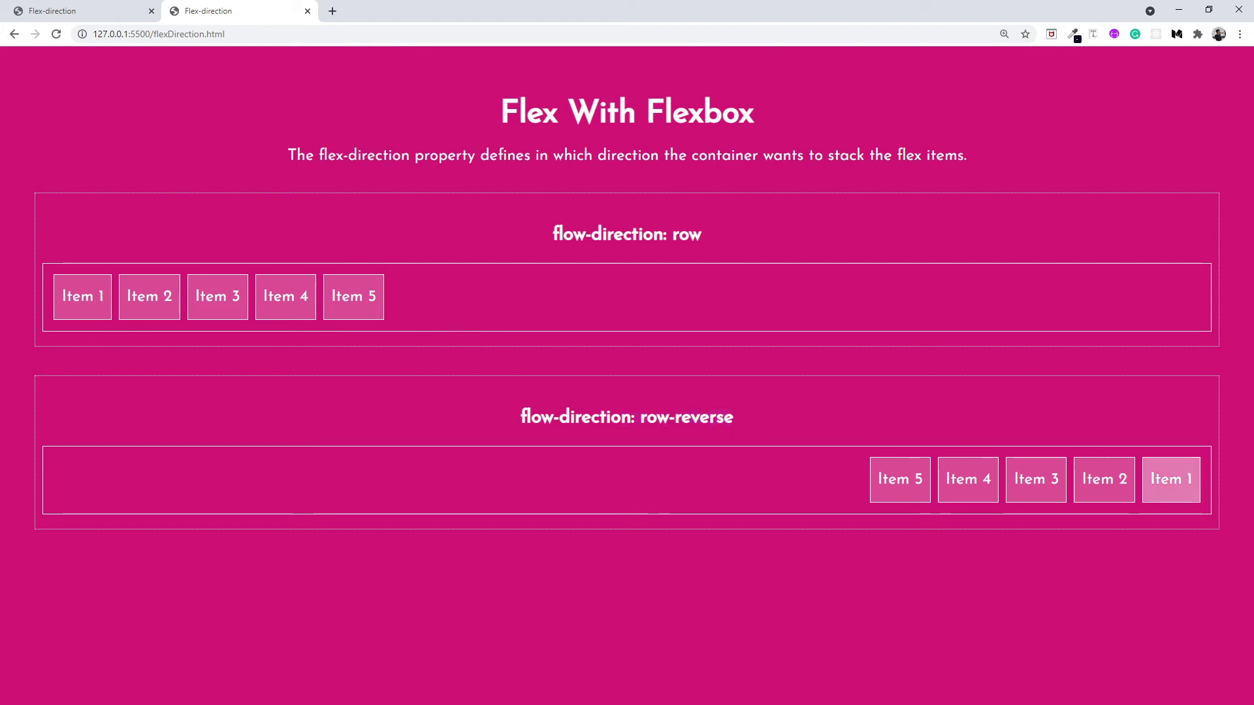
pyautogui.moveTo(1104, 480)
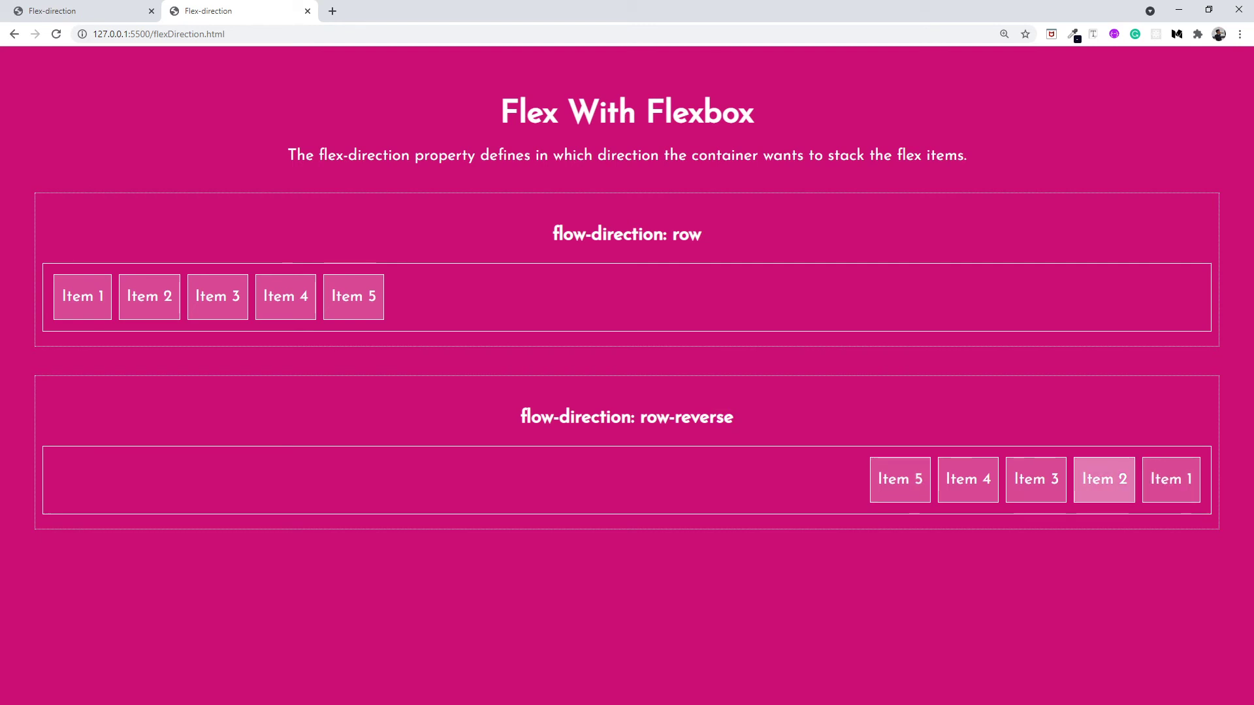
pyautogui.moveTo(871, 494)
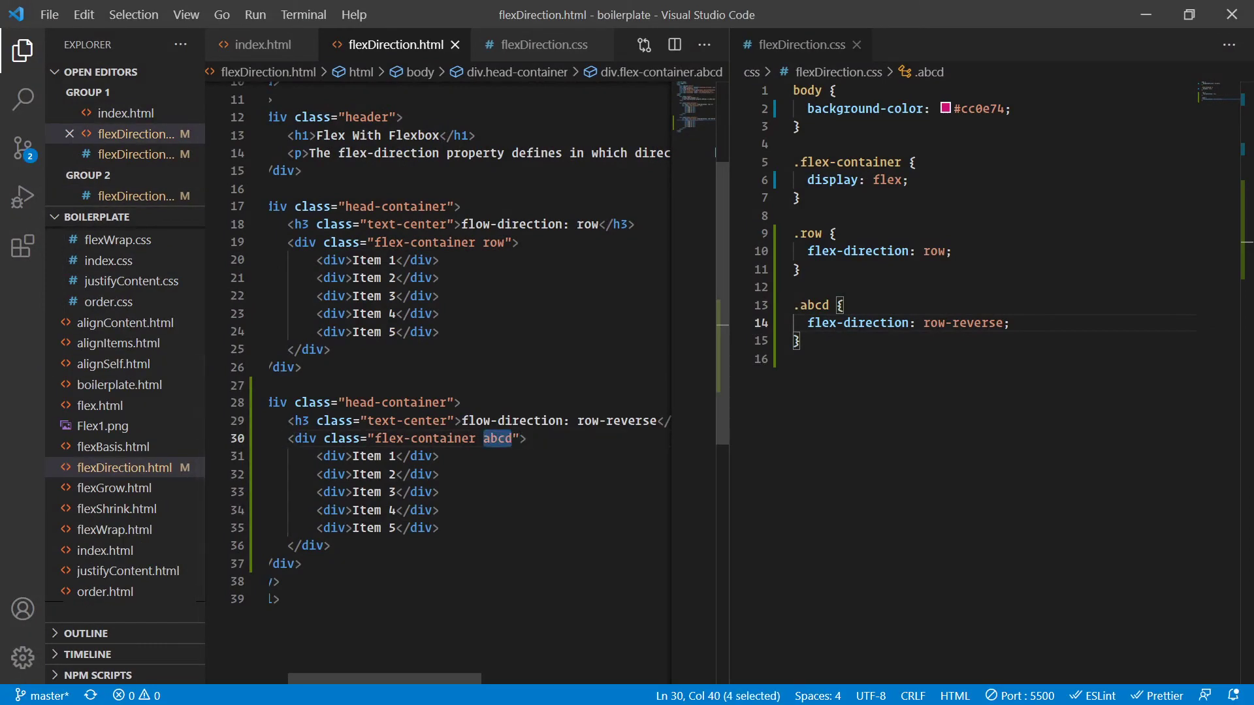
# Rename abcd to row-reverse in the HTML class and the CSS selector
pyautogui.write('row-reverse')
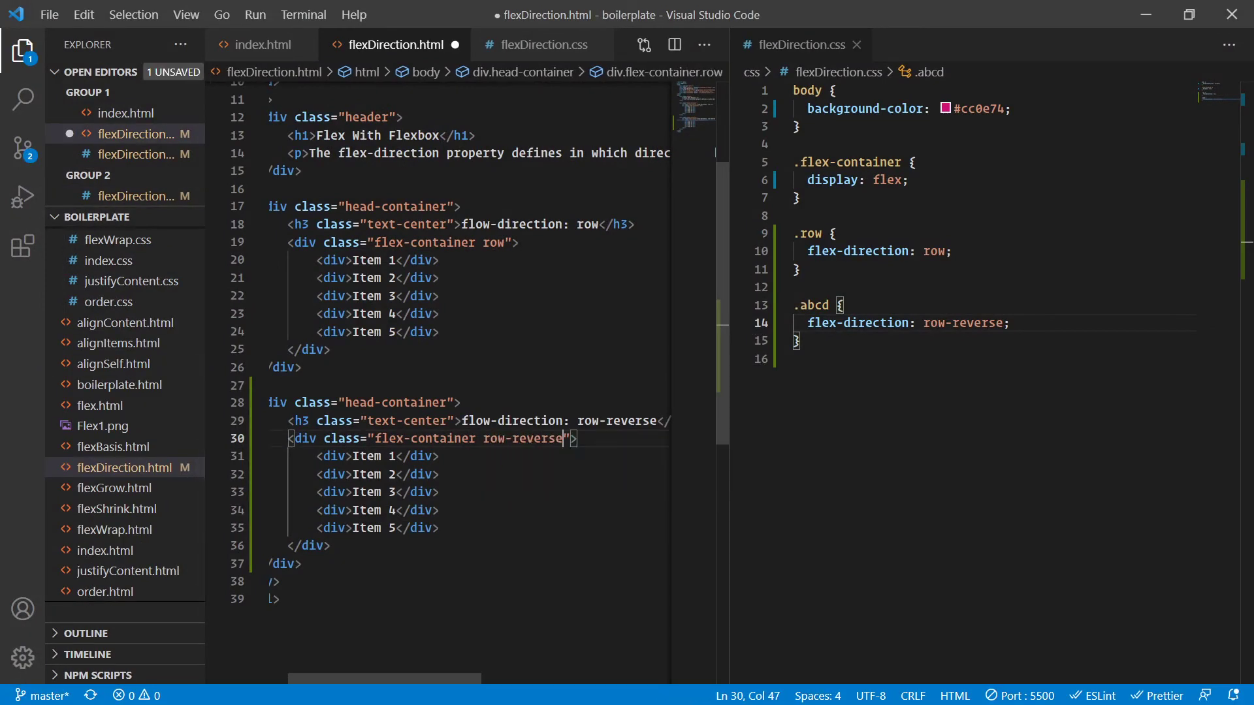
pyautogui.doubleClick(523, 439)
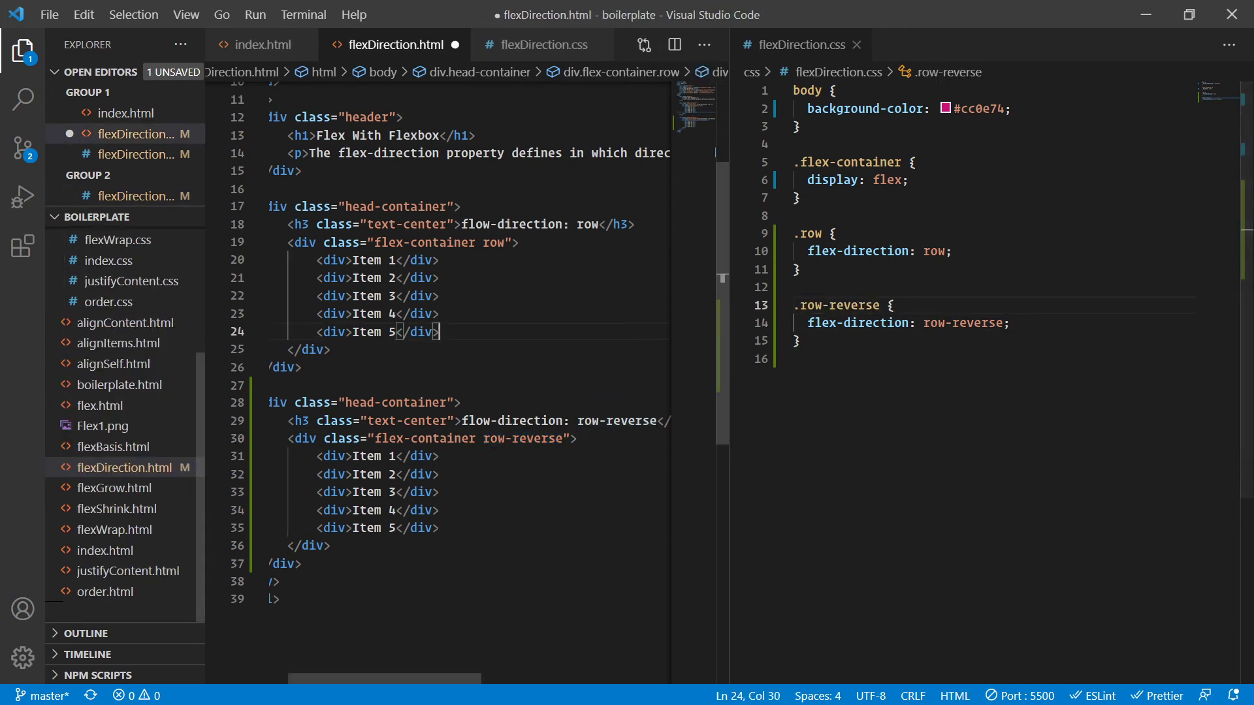
pyautogui.write('row-reverse')
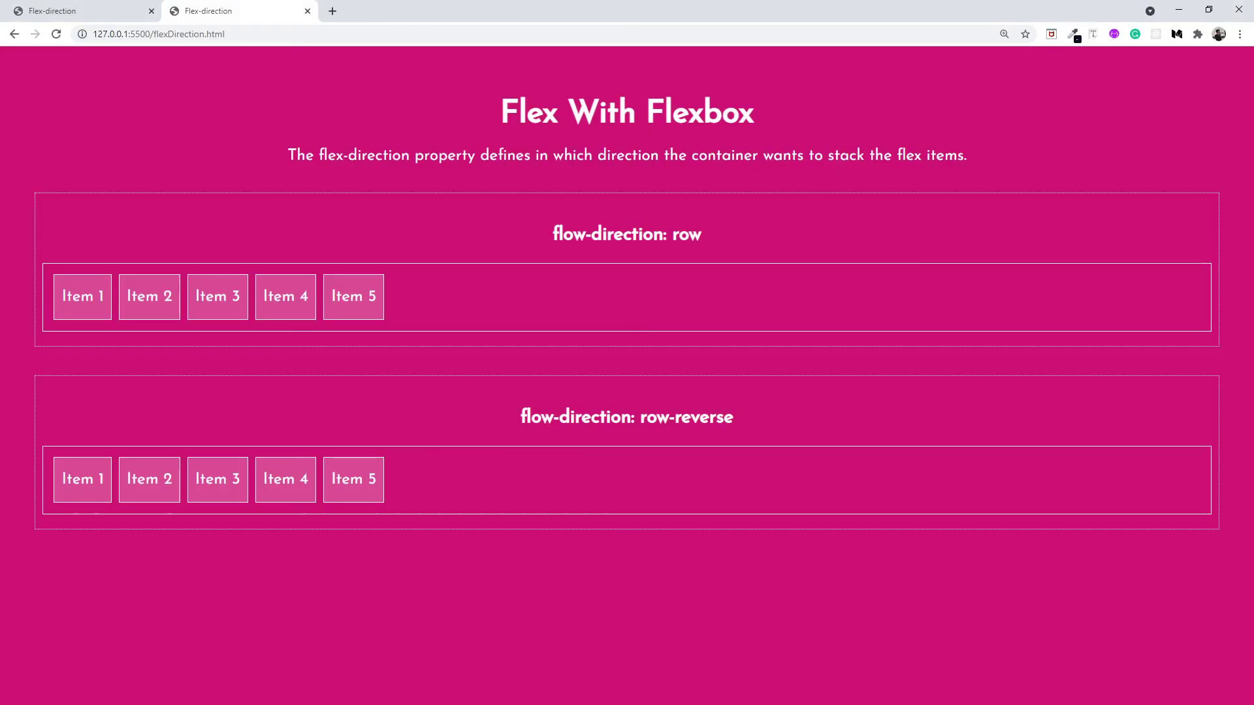
pyautogui.moveTo(286, 345)
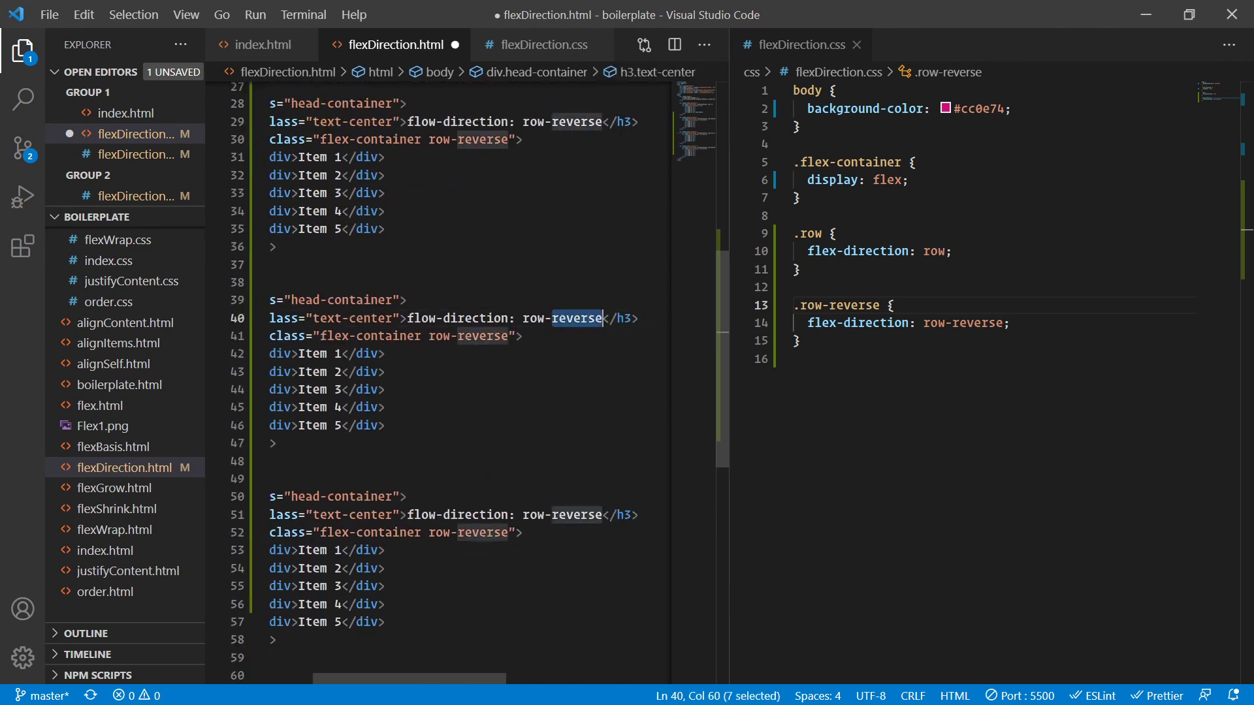
# Retitle the copied headings to flow-direction: column and column-reverse
pyautogui.write('column')
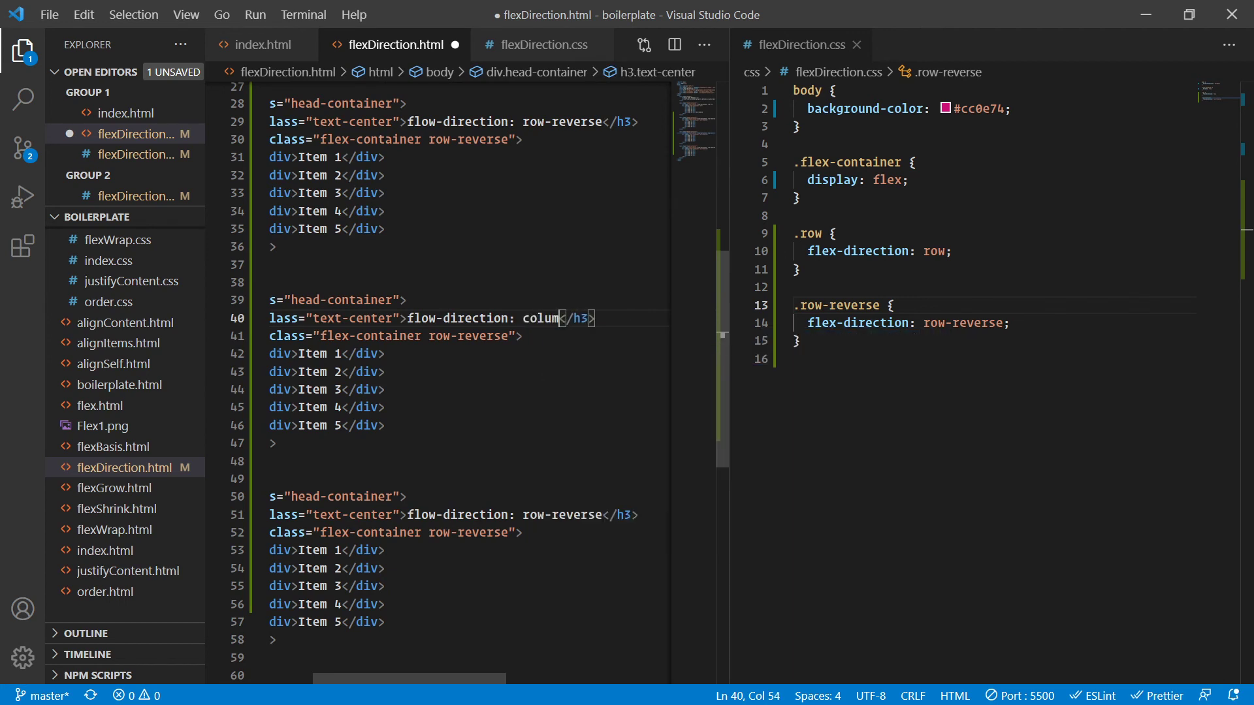
pyautogui.doubleClick(541, 318)
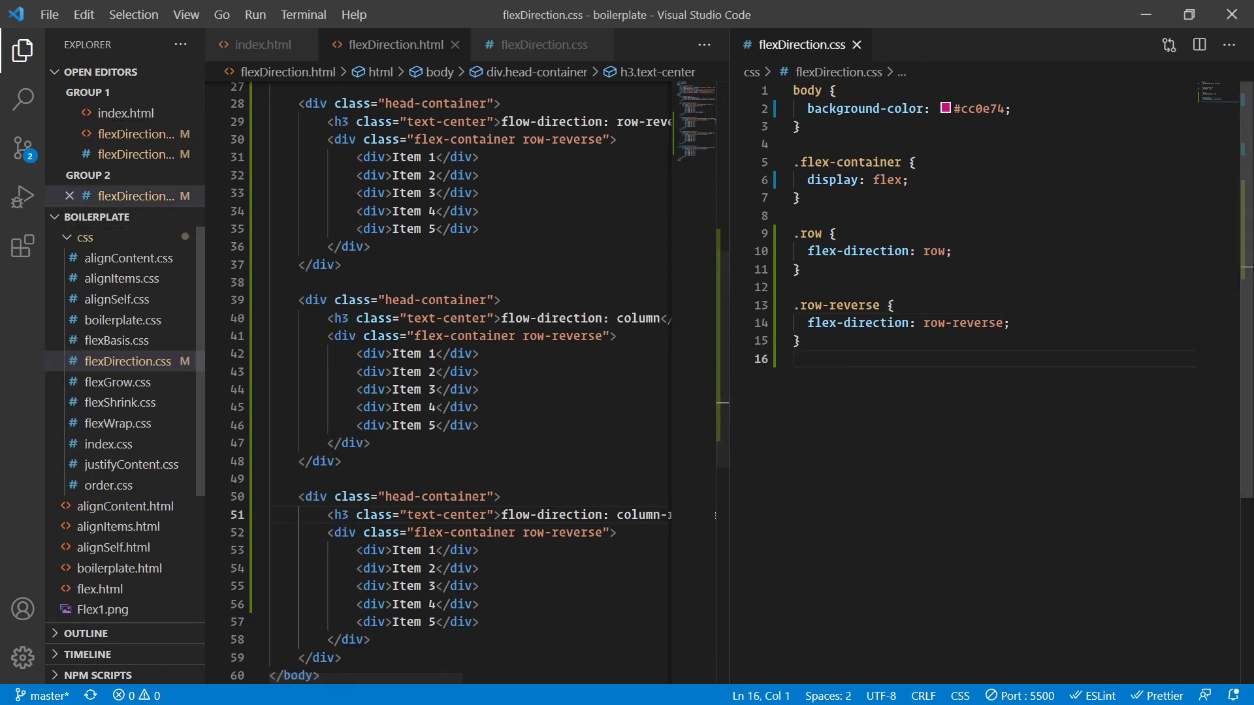
# Write .column { flex-direction: column; } and .column-reverse { flex-direction: column-reverse; } in flexDirection.css
pyautogui.write('.column {')
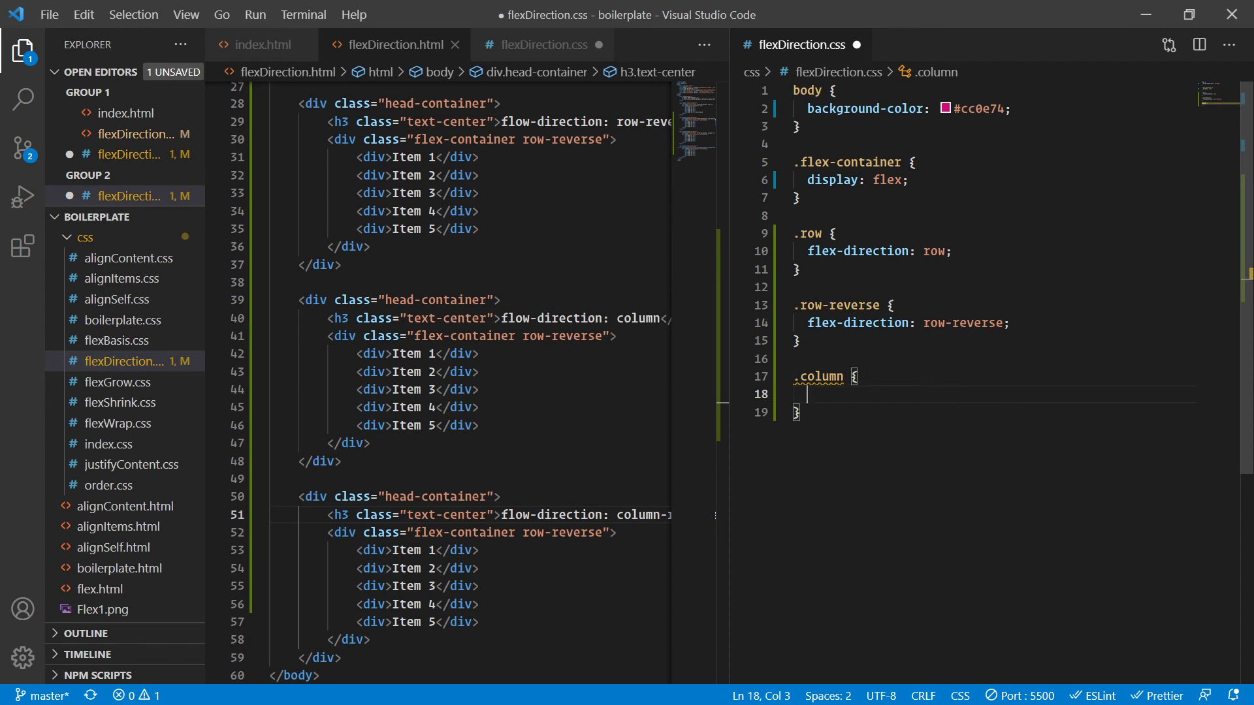
pyautogui.write('flex-direction: column;')
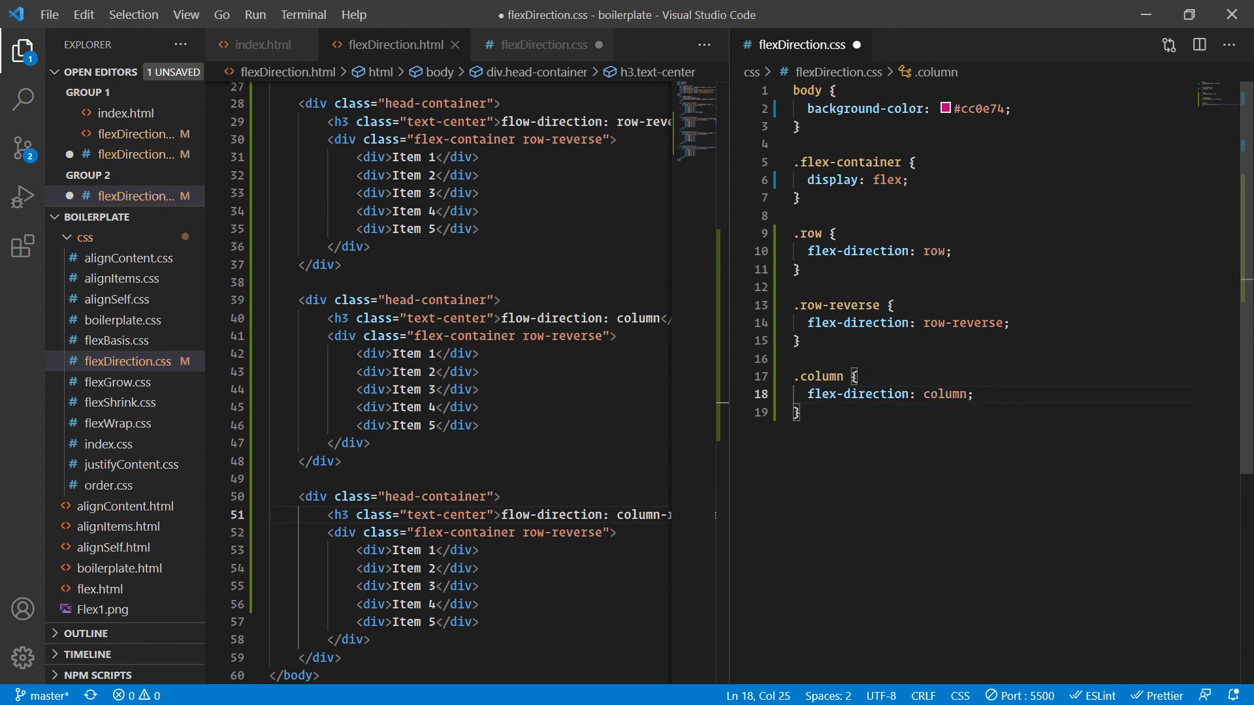
pyautogui.write('.column-reverse {')
pyautogui.write('flex-direction: column-reverse;')
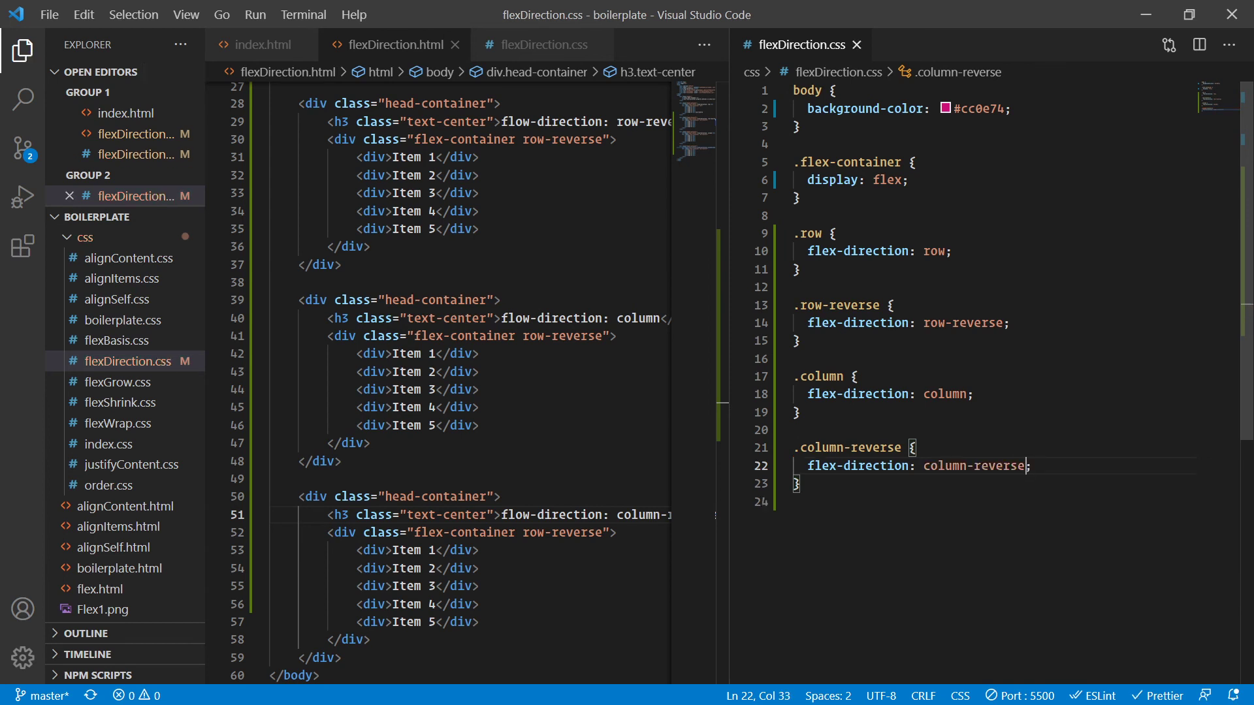
pyautogui.moveTo(853, 250)
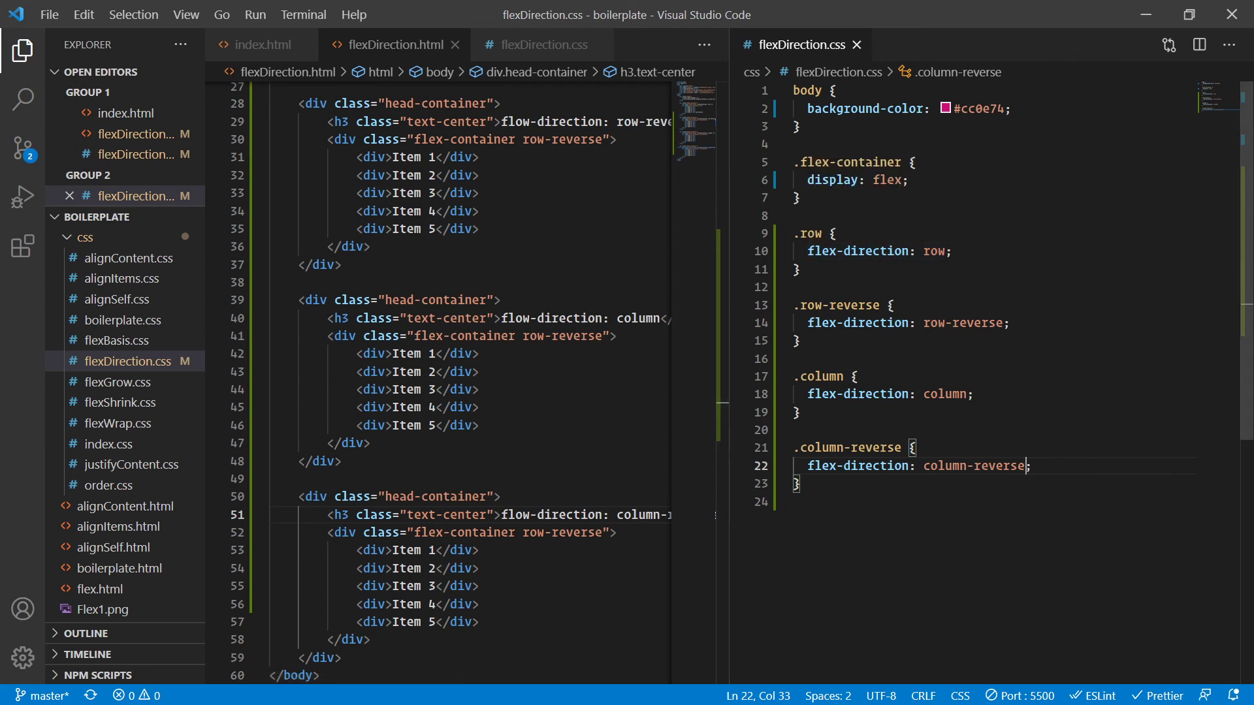
pyautogui.moveTo(877, 251)
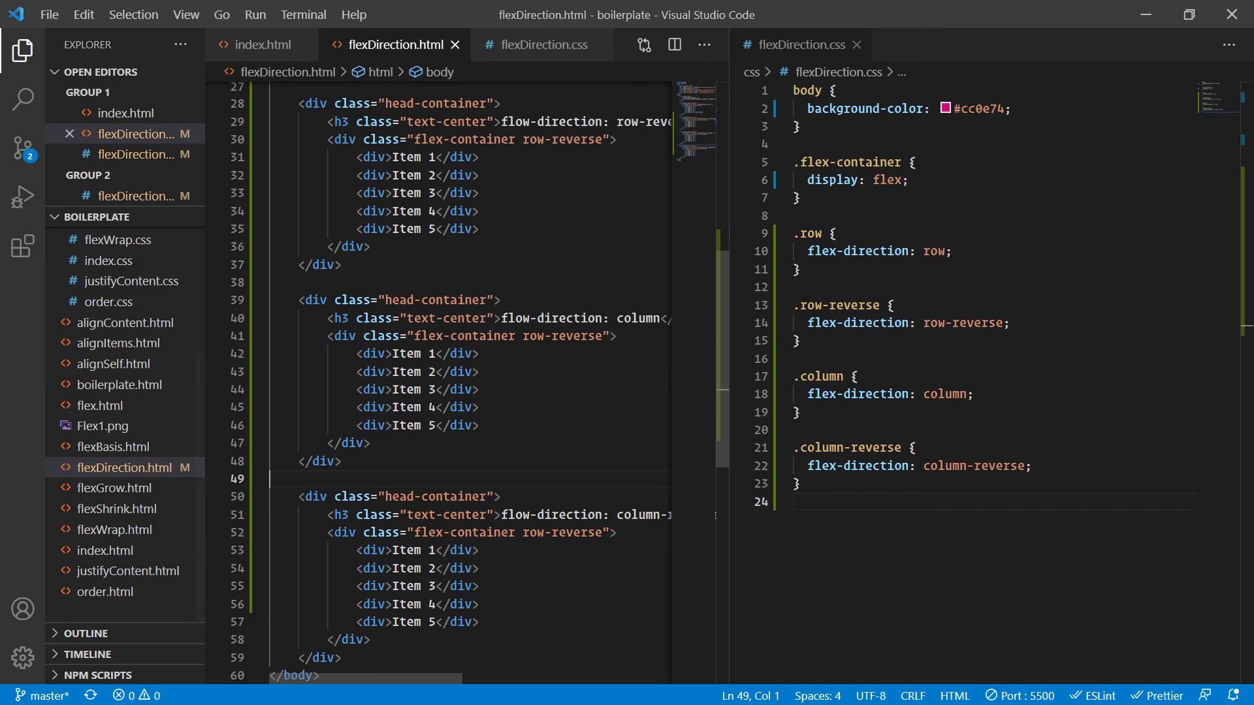
# Scroll through flexDirection.html to the new containers to assign the column and column-reverse classes
pyautogui.scroll(-3)
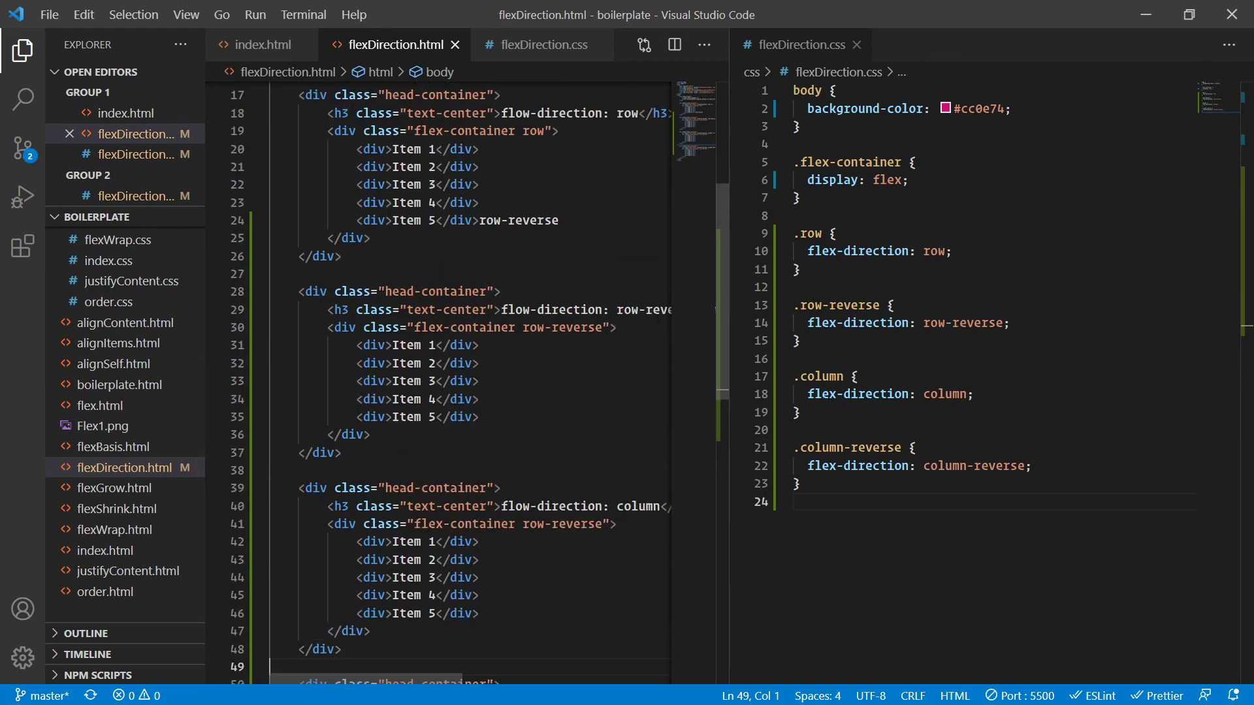
pyautogui.scroll(-3)
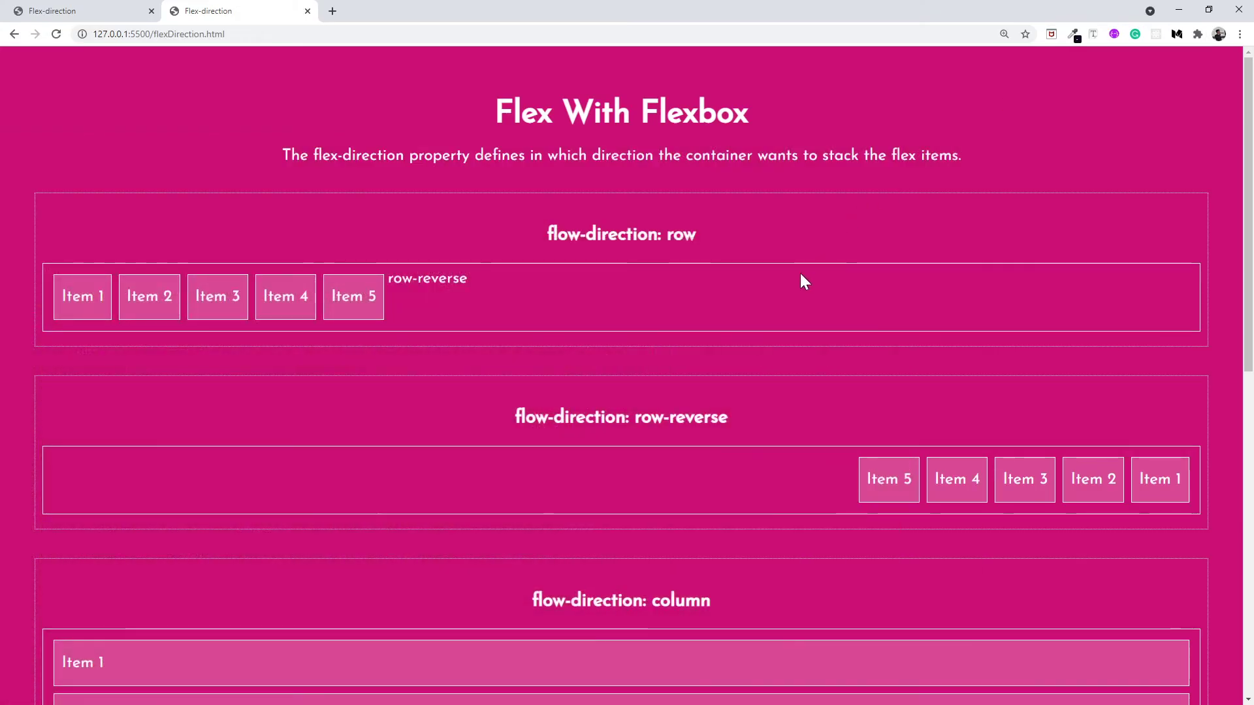
# Scroll the Chrome preview through the column and column-reverse sections, highlighting the Item 2 label
pyautogui.scroll(-3)
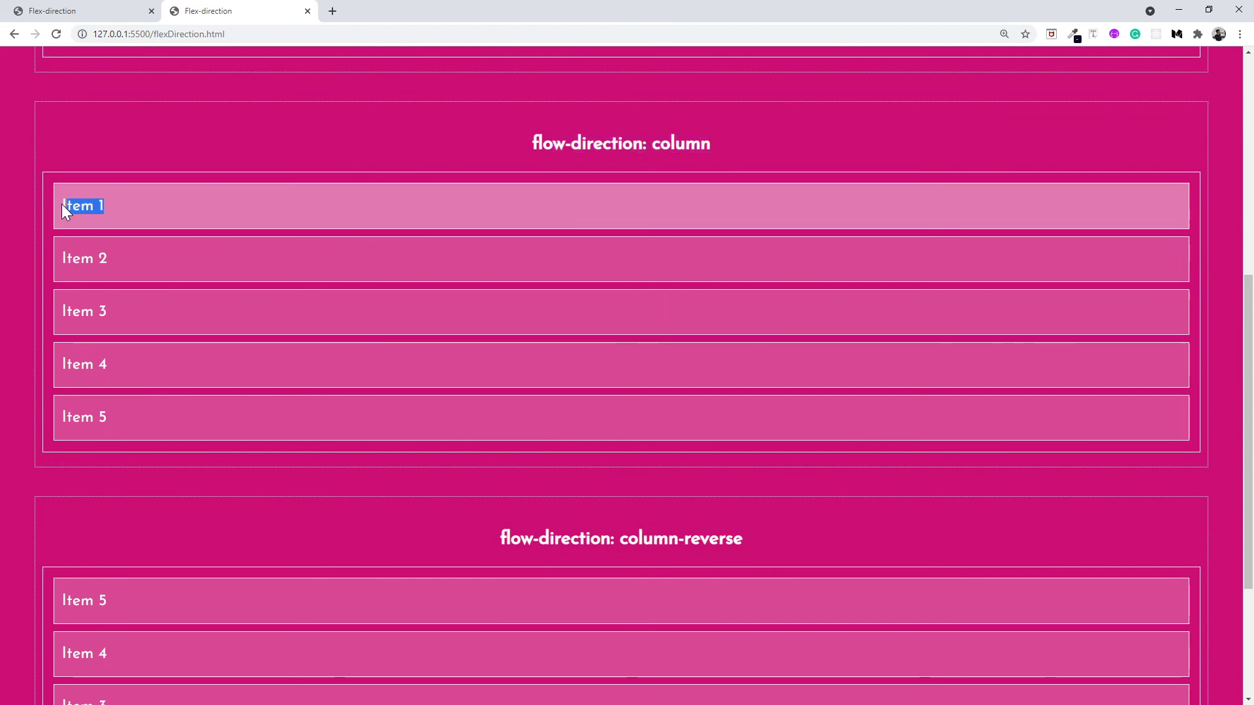
pyautogui.doubleClick(83, 259)
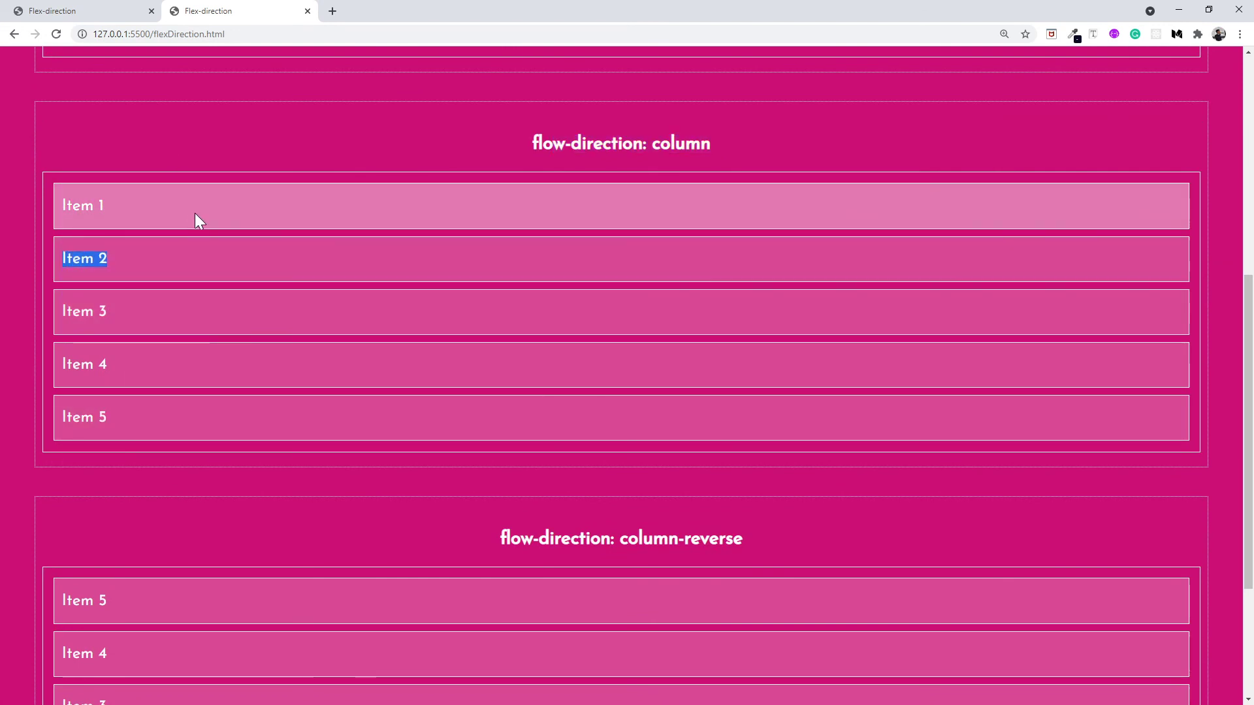
pyautogui.scroll(-3)
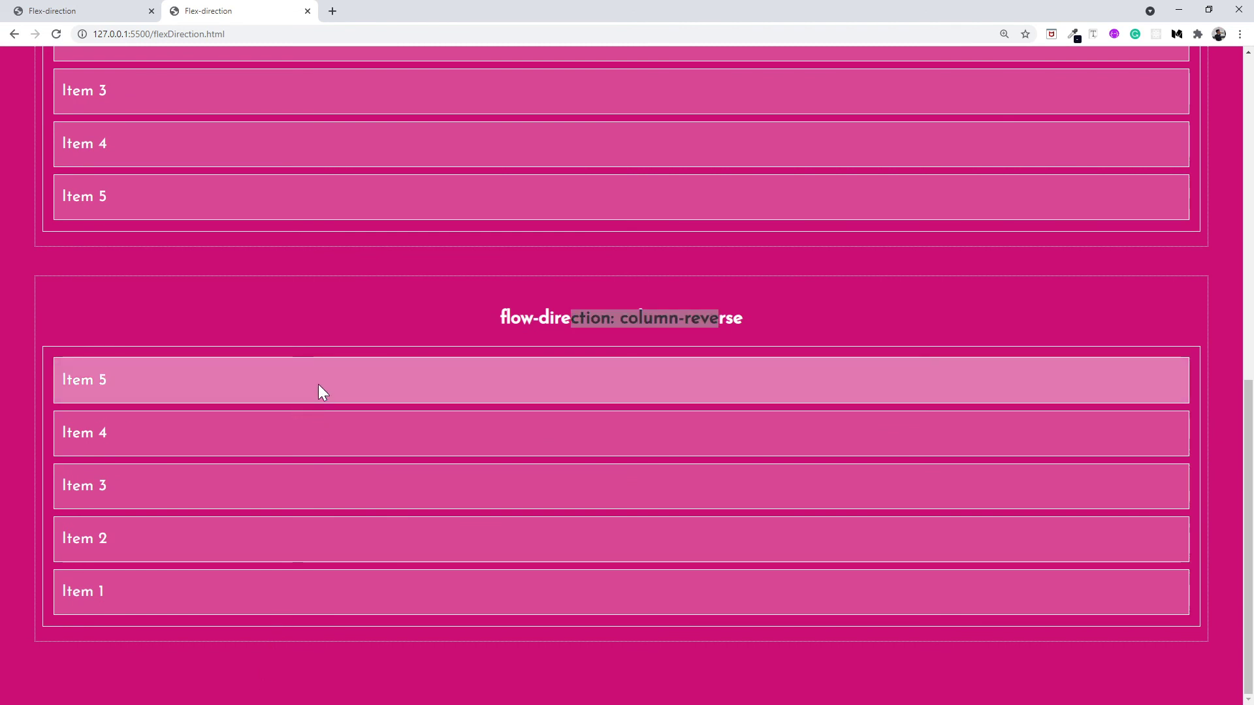
pyautogui.moveTo(321, 379)
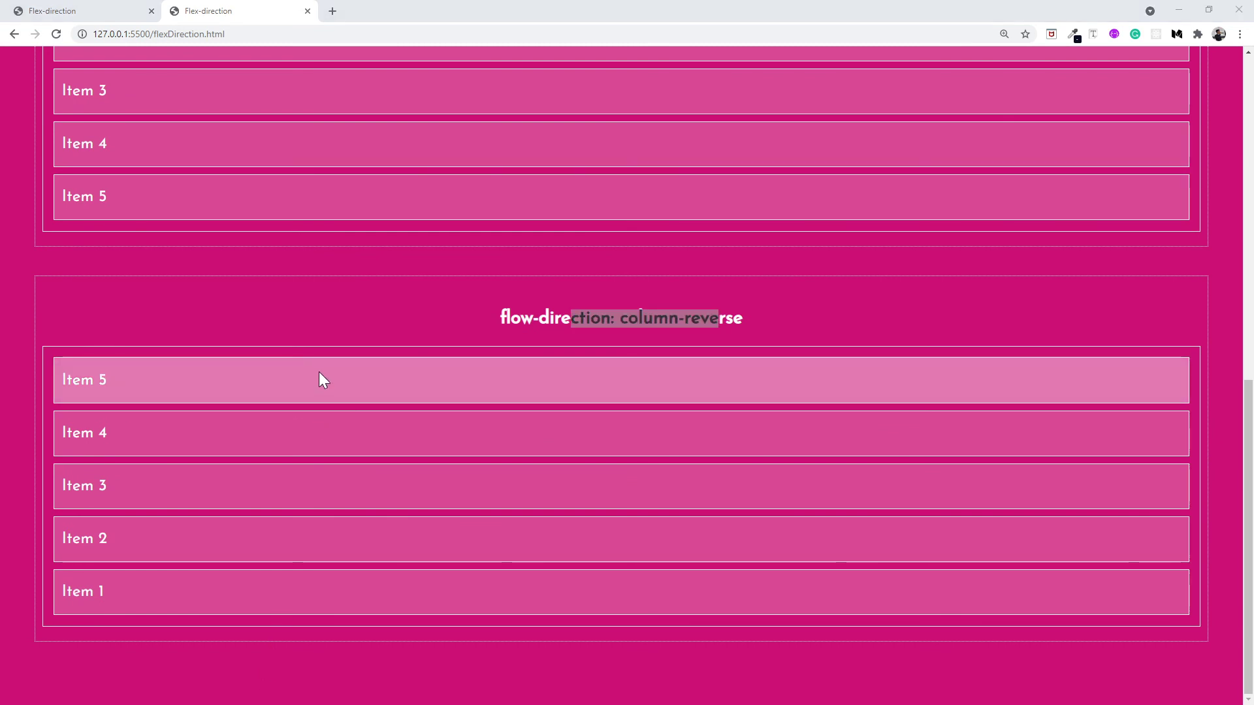
pyautogui.moveTo(382, 286)
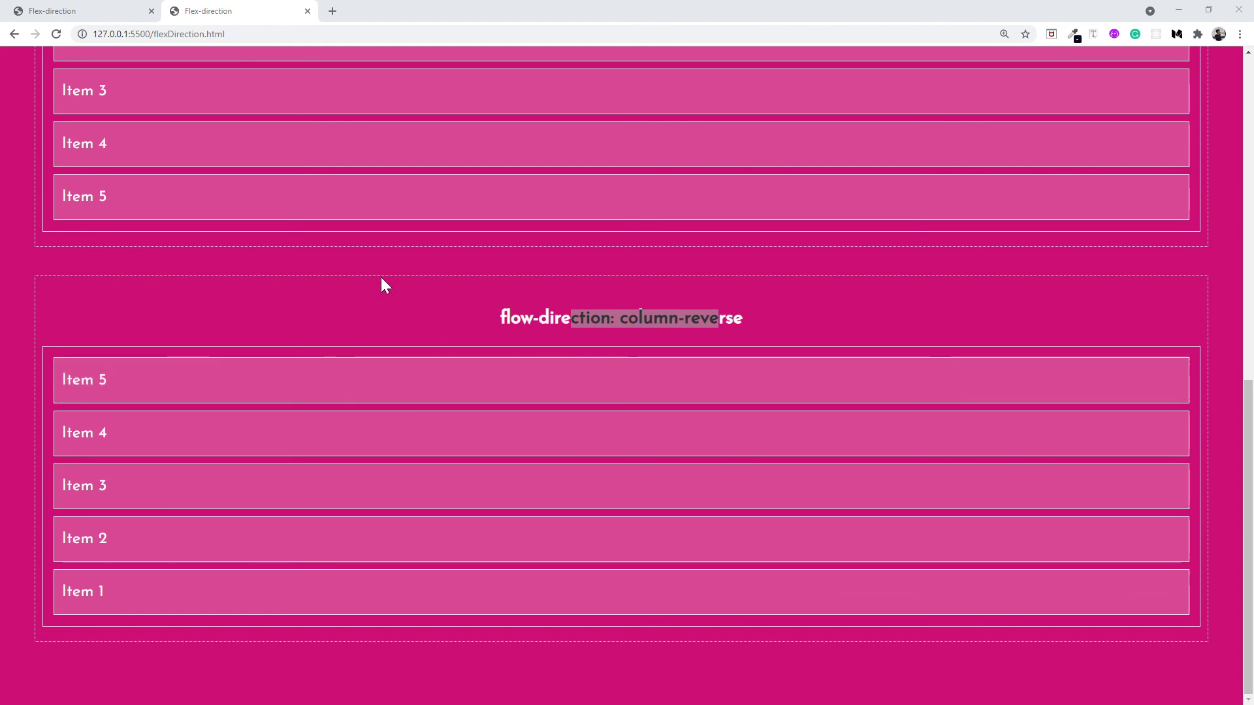